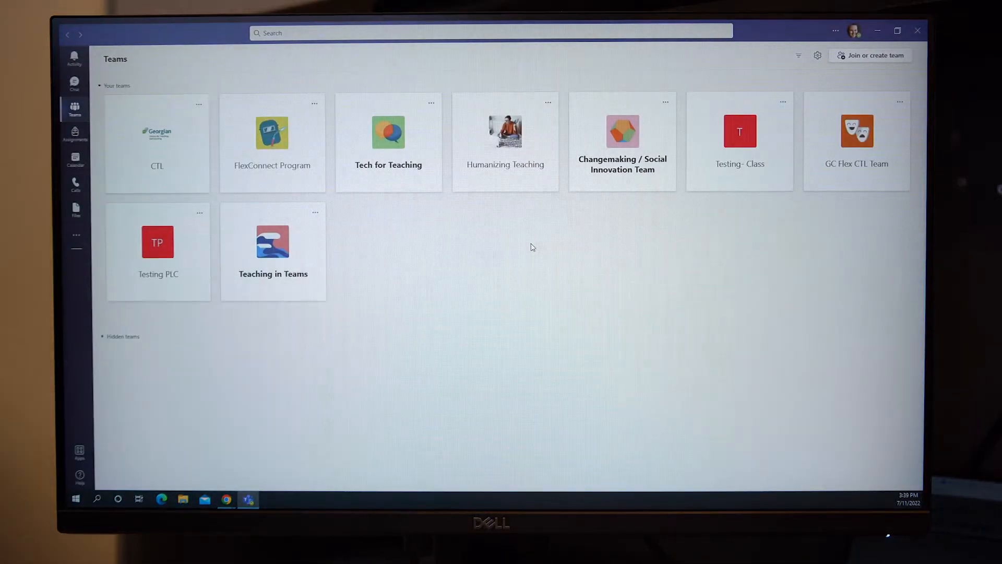
{"action": "mouse_move", "coordinate": [739, 132]}
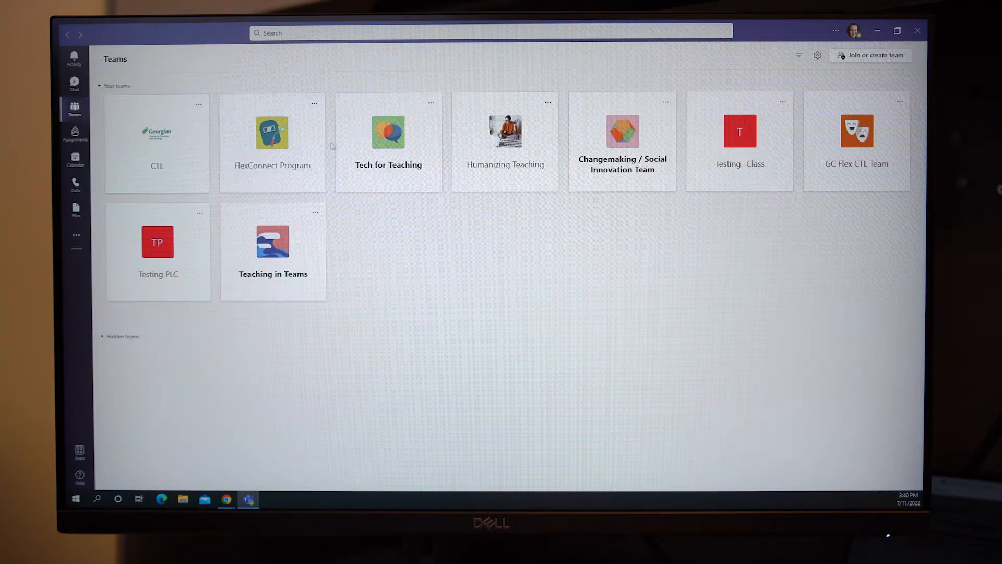
{"action": "mouse_move", "coordinate": [739, 132]}
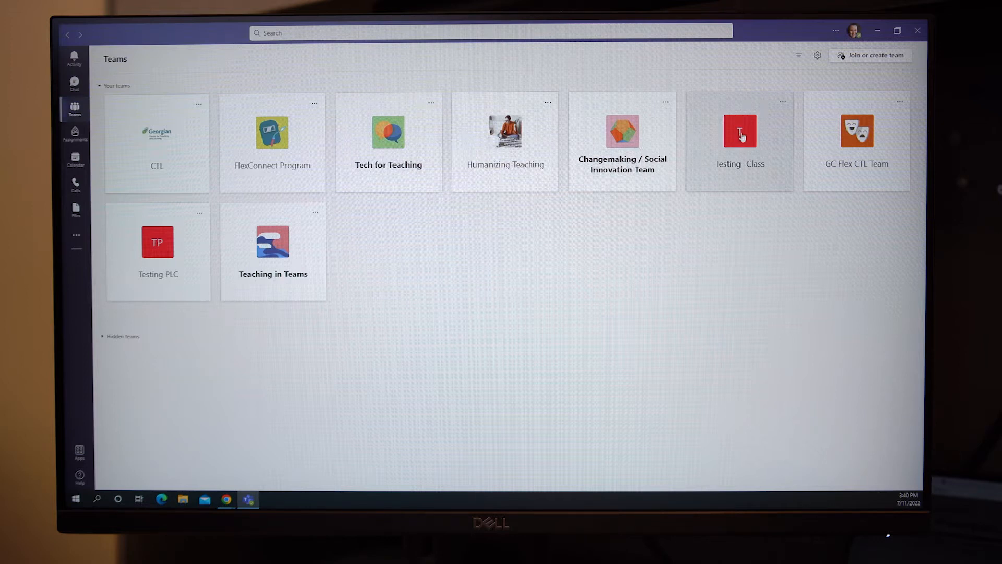
{"action": "mouse_move", "coordinate": [739, 133]}
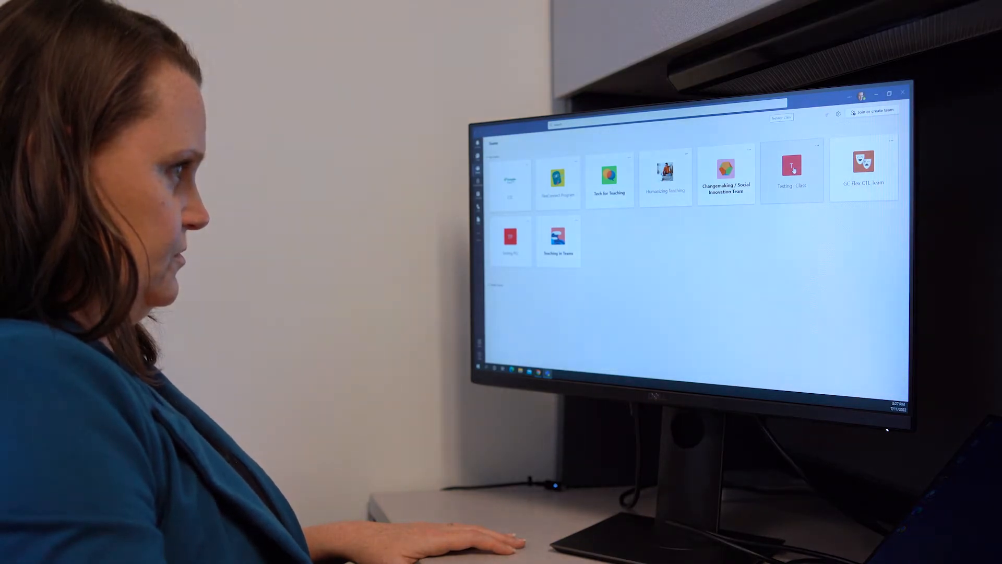
Begin scheduling a new Course Meeting in the Testing- Class team's General channel
{"action": "left_click", "coordinate": [792, 169]}
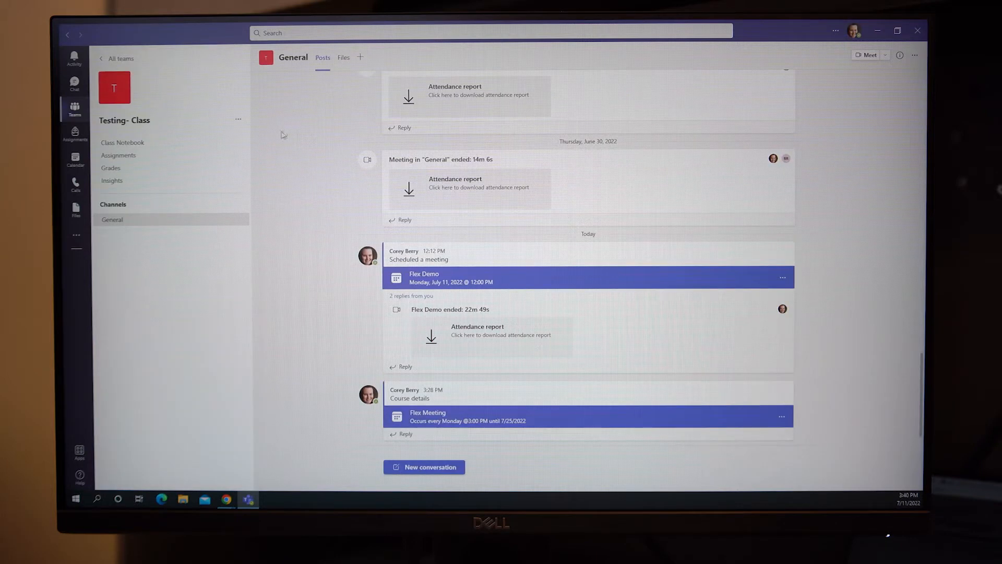
{"action": "mouse_move", "coordinate": [701, 222]}
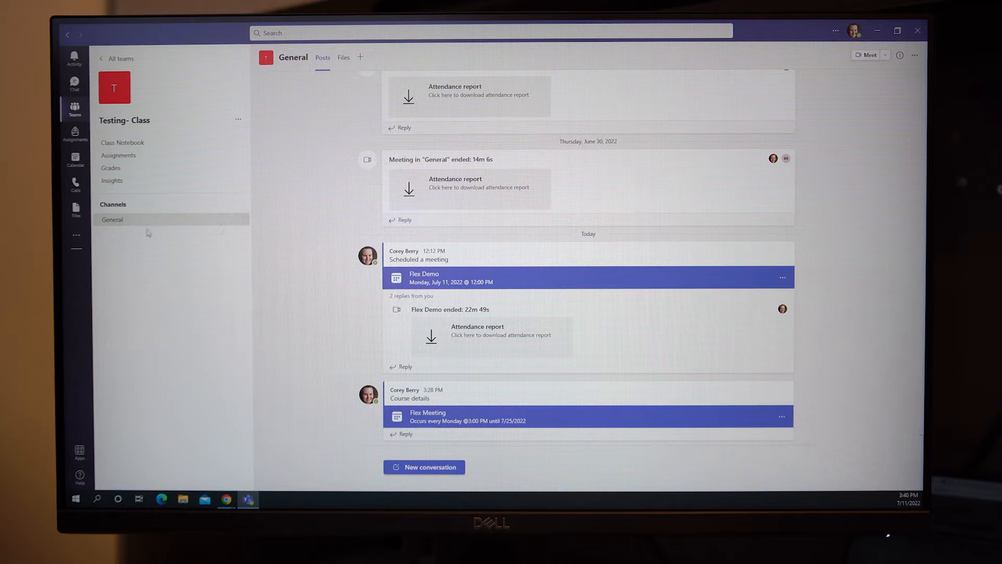
{"action": "mouse_move", "coordinate": [846, 48]}
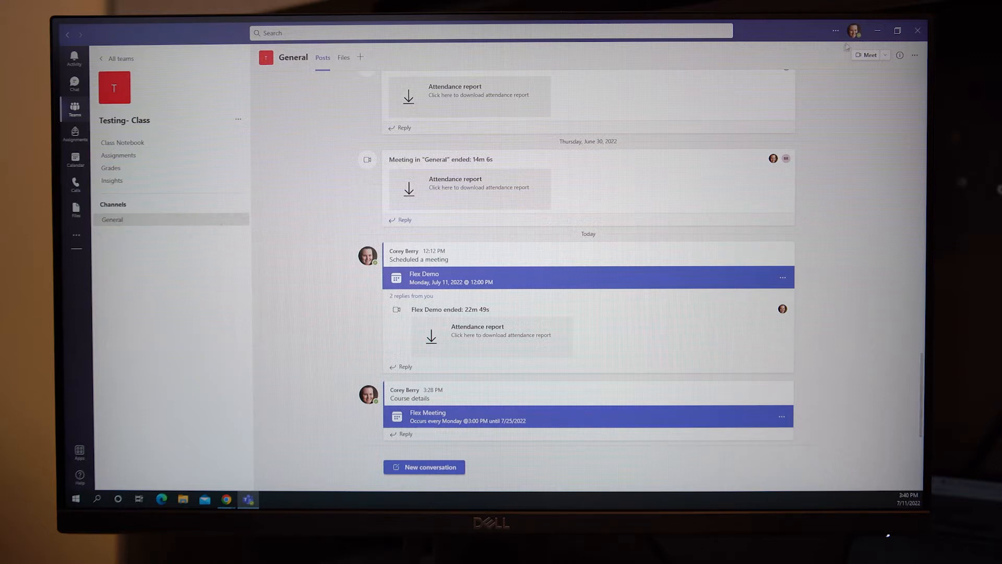
{"action": "left_click", "coordinate": [886, 69]}
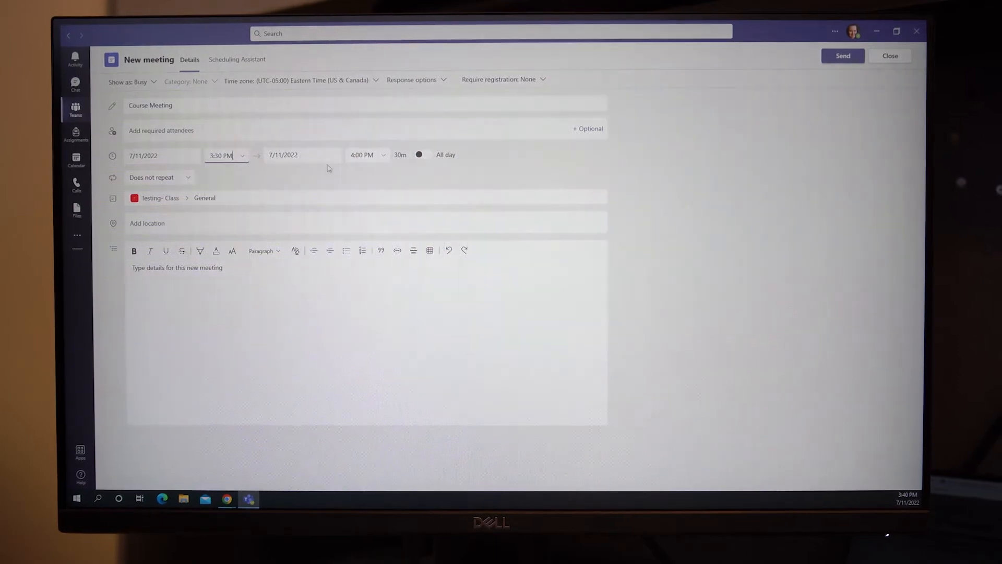
Set Course Meeting to end at 5:30 PM and repeat weekly on Monday until 7/25/2022
{"action": "left_click", "coordinate": [367, 155]}
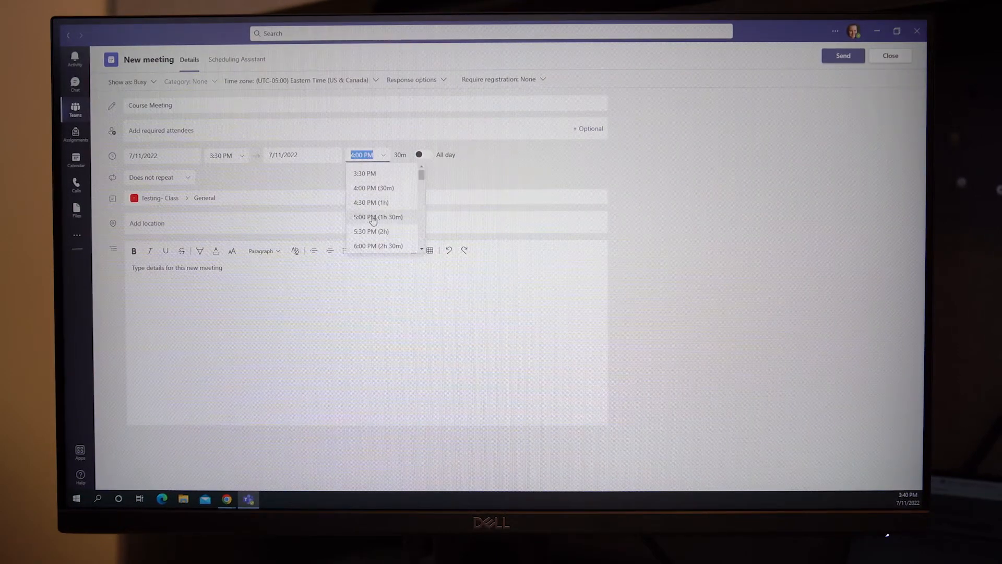
{"action": "left_click", "coordinate": [371, 231]}
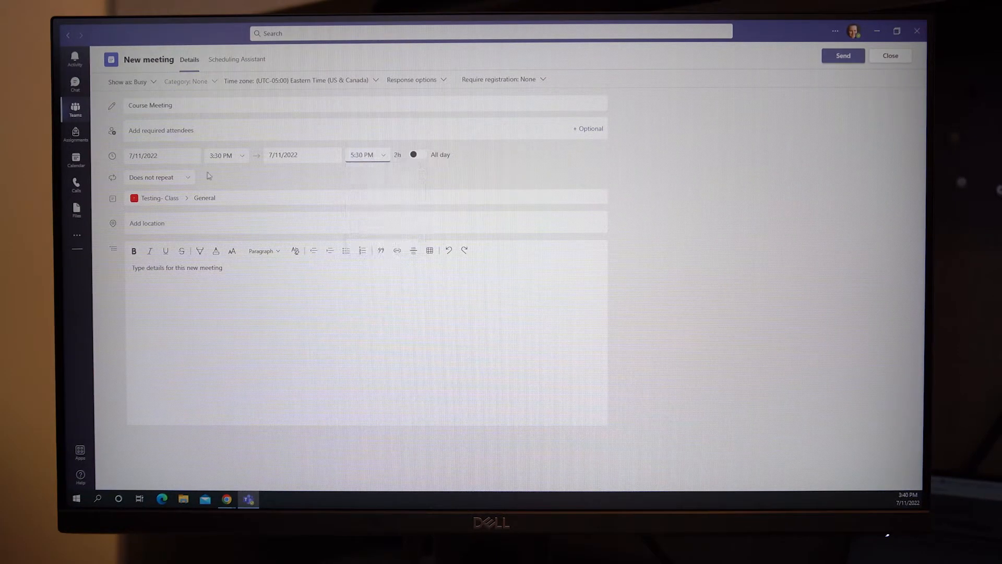
{"action": "left_click", "coordinate": [159, 178]}
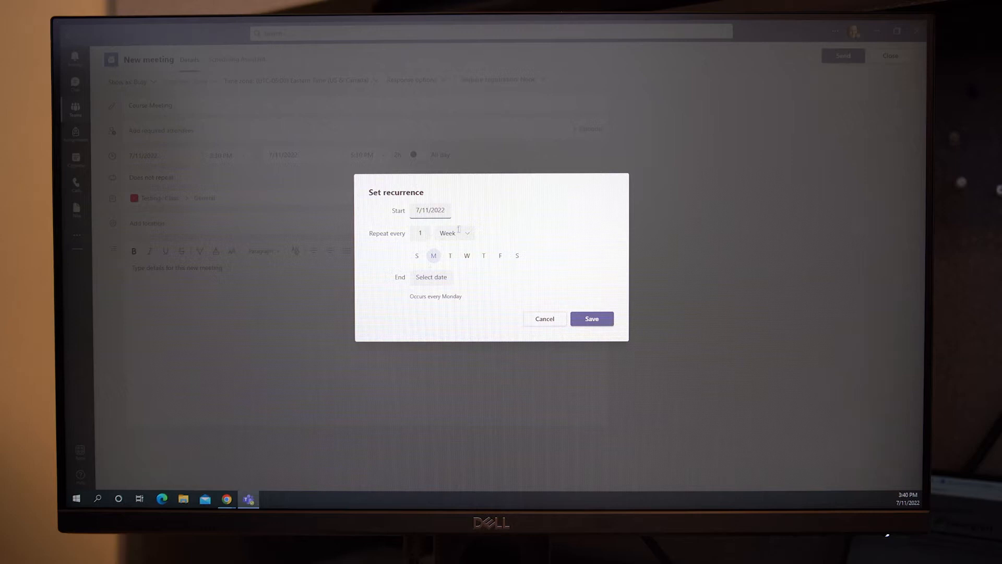
{"action": "left_click", "coordinate": [431, 277]}
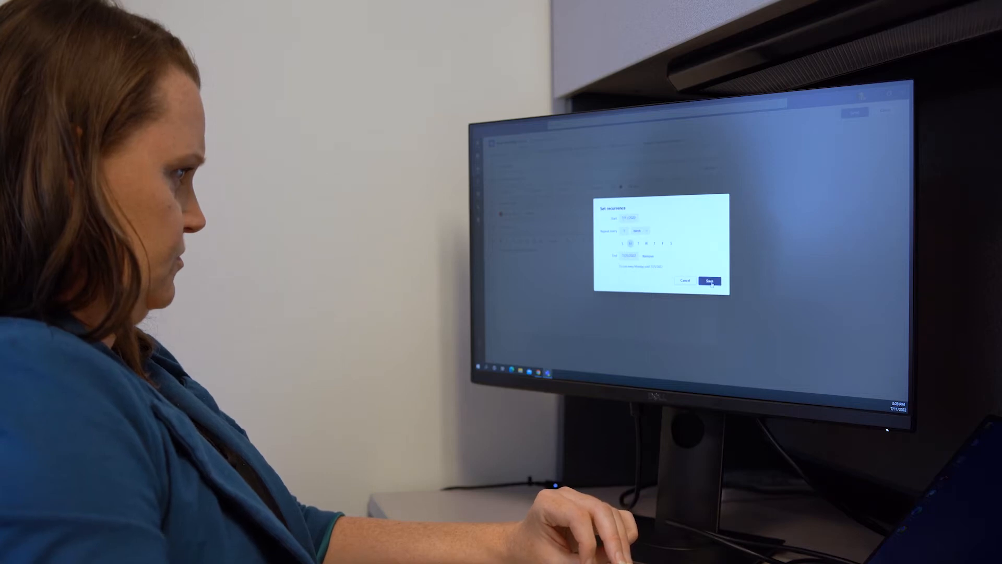
{"action": "left_click", "coordinate": [709, 281]}
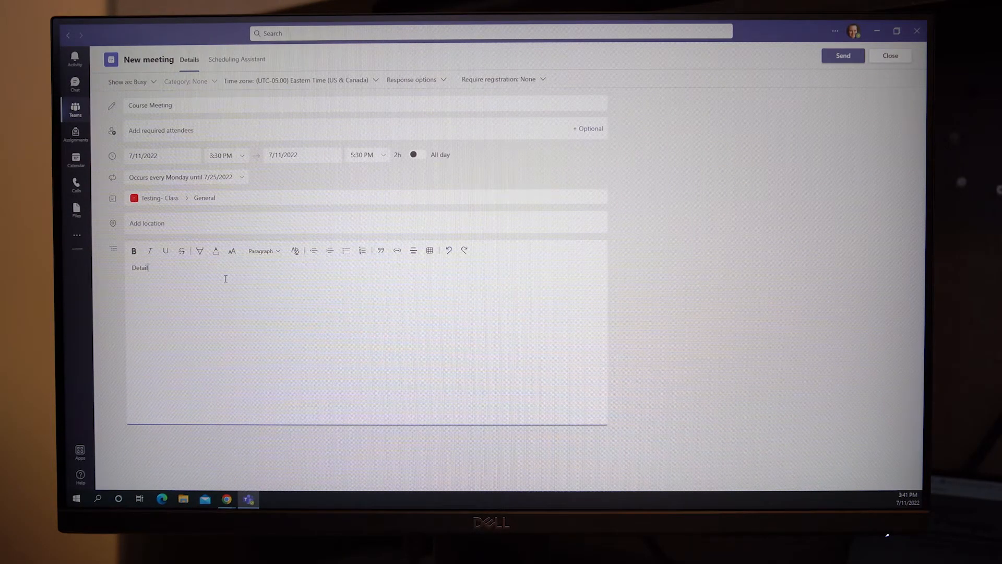
Add meeting details and send the Course Meeting invitation
{"action": "type", "text": "s"}
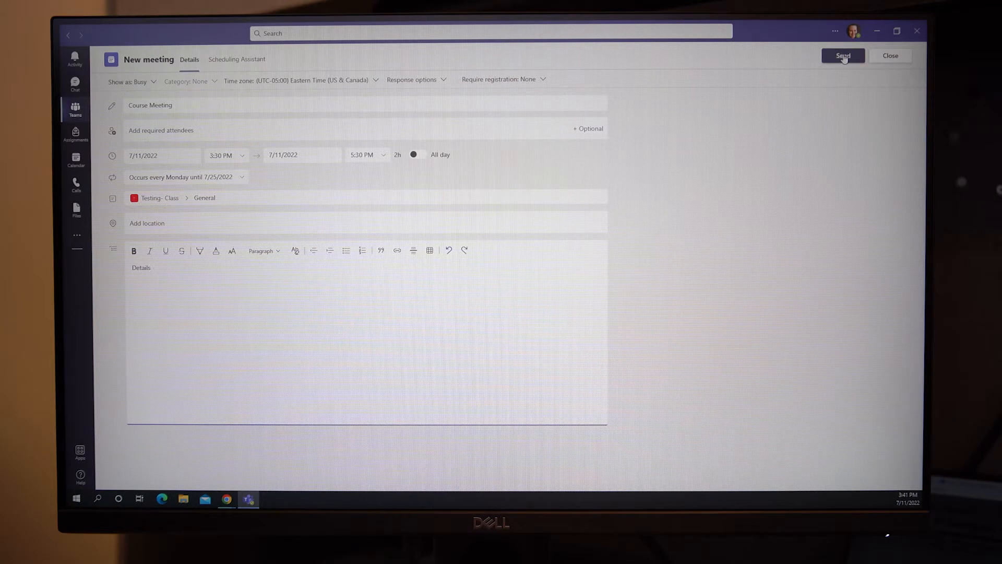
{"action": "left_click", "coordinate": [843, 56]}
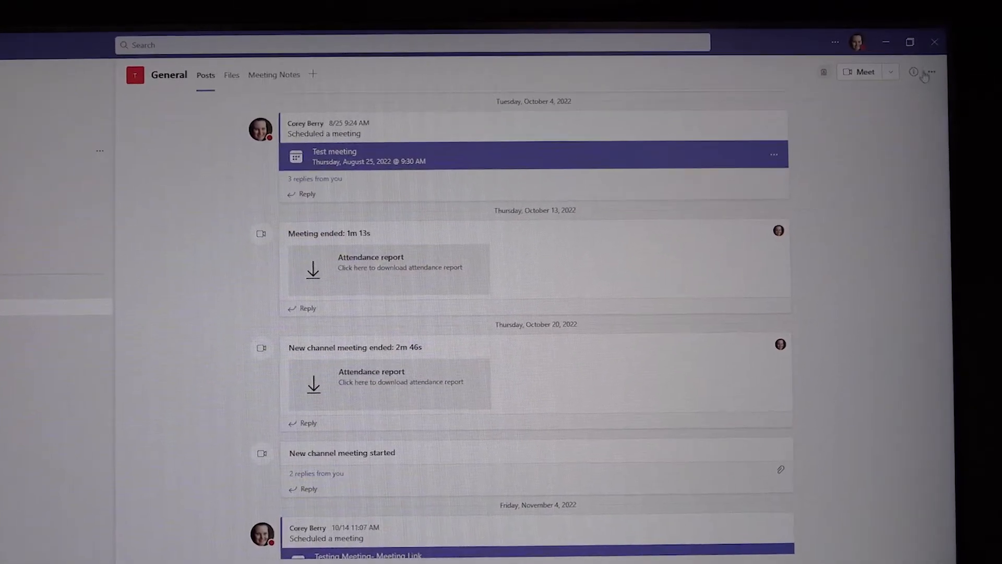
Get and copy the shareable link to the General channel
{"action": "left_click", "coordinate": [930, 72]}
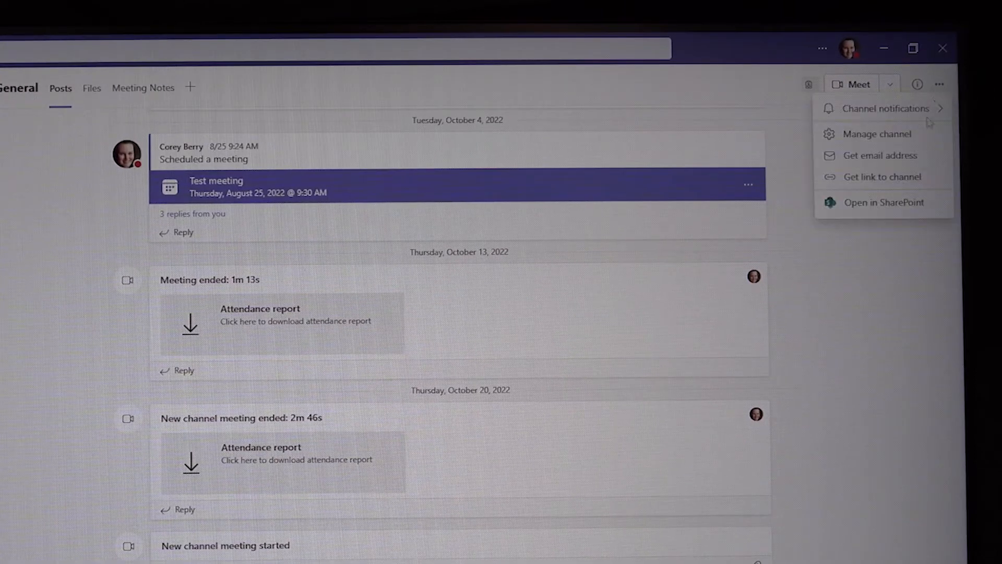
{"action": "mouse_move", "coordinate": [882, 177]}
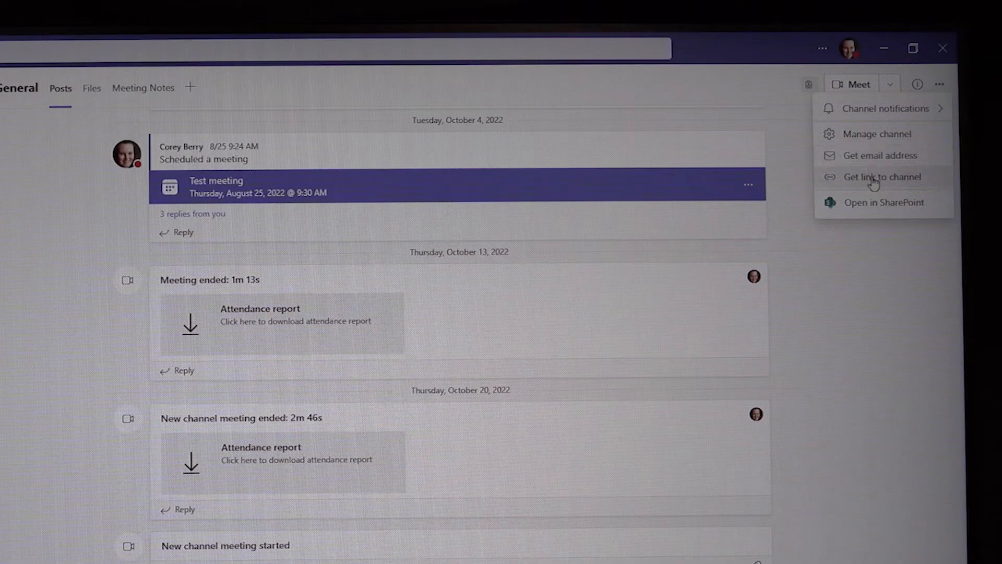
{"action": "left_click", "coordinate": [883, 178]}
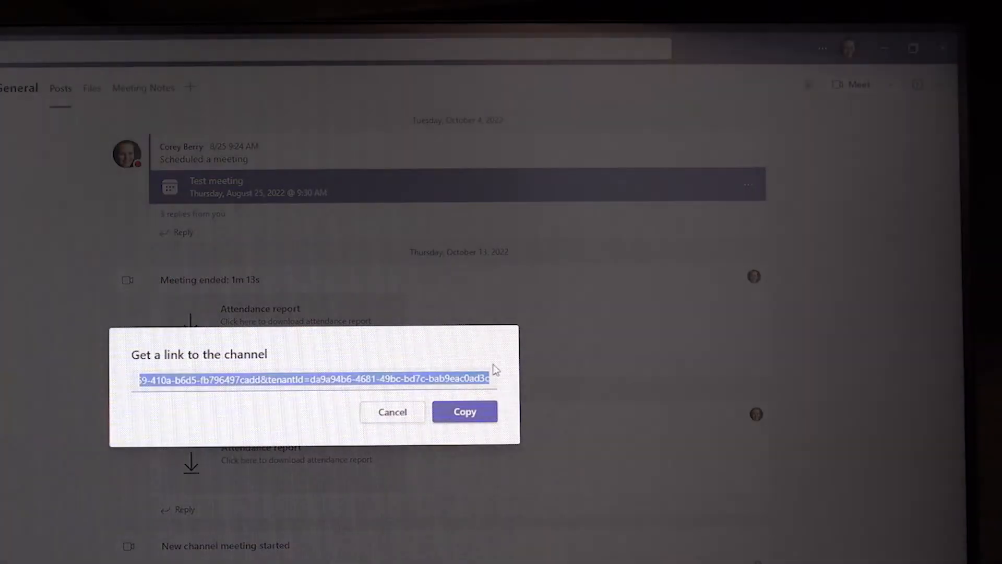
{"action": "left_click", "coordinate": [465, 411]}
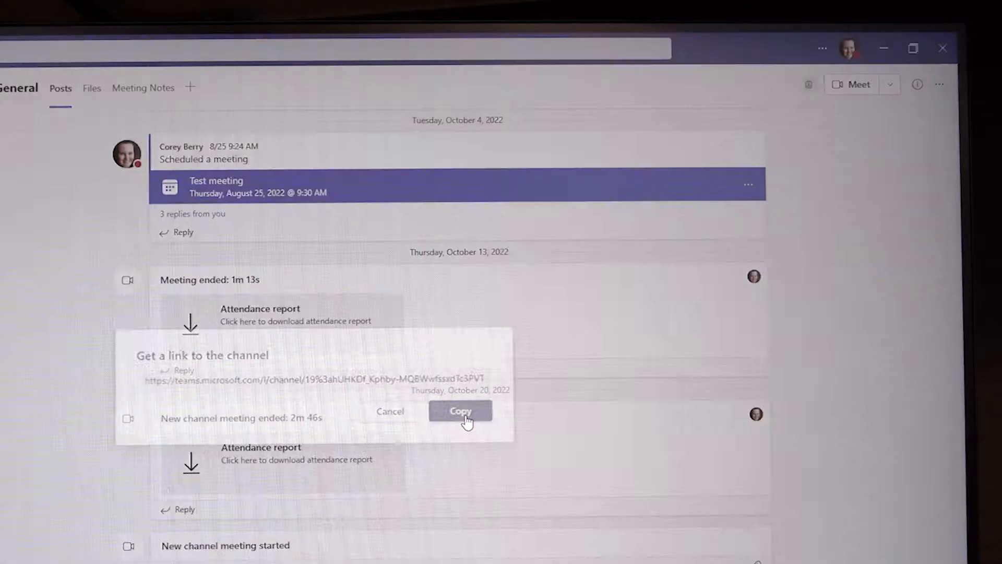
{"action": "left_click", "coordinate": [460, 411]}
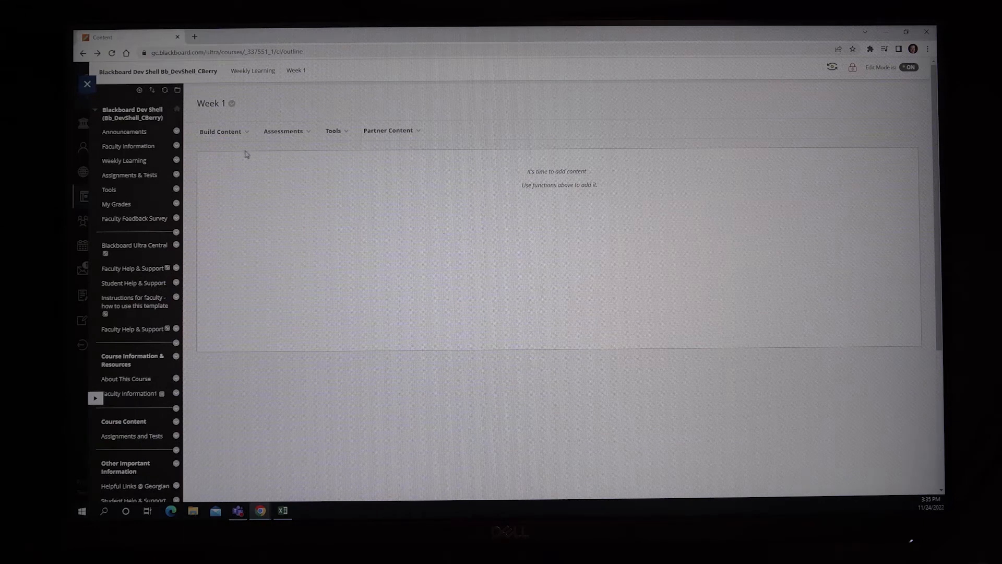
Add a Week 1 web link named 'Meeting Link' pointing to the Teams channel URL
{"action": "left_click", "coordinate": [221, 132]}
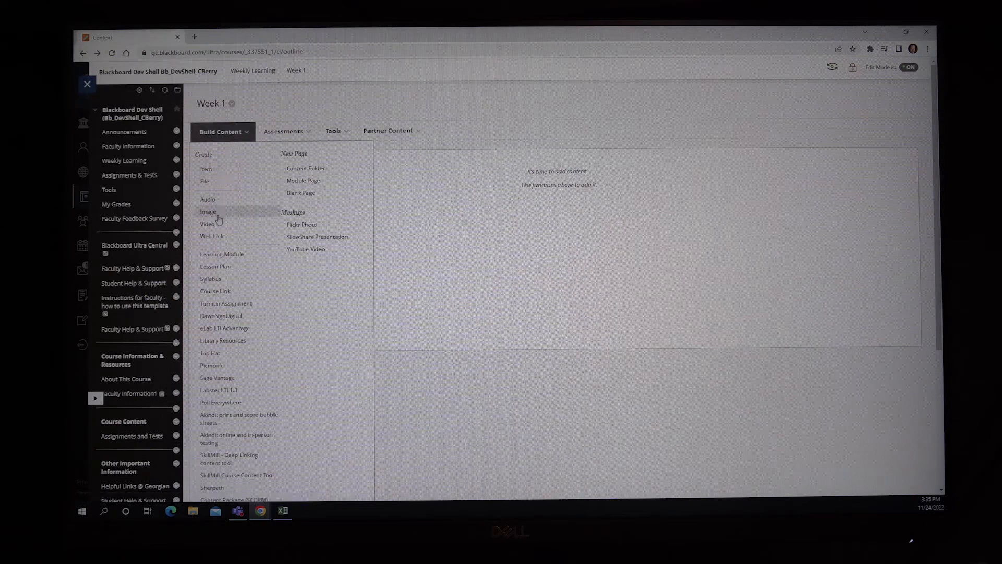
{"action": "left_click", "coordinate": [212, 236]}
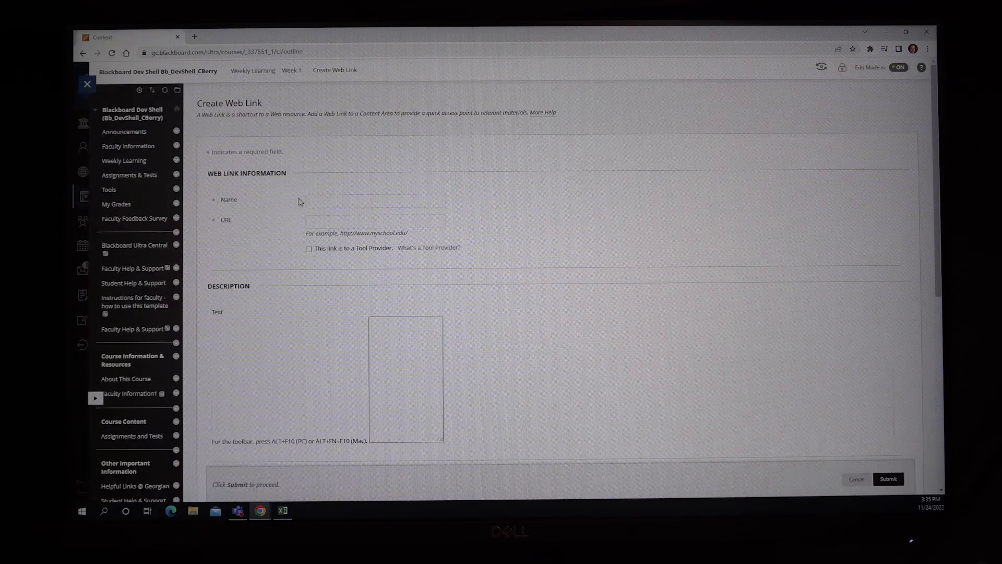
{"action": "type", "text": "Meeting Link"}
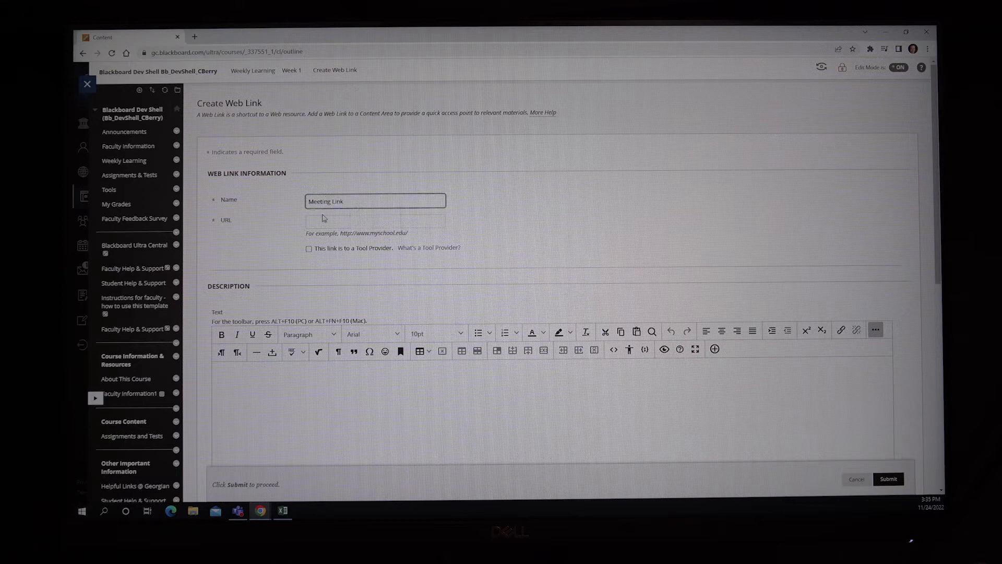
{"action": "type", "text": "https://teams.microsoft.com/l/channel/19%3ahUl"}
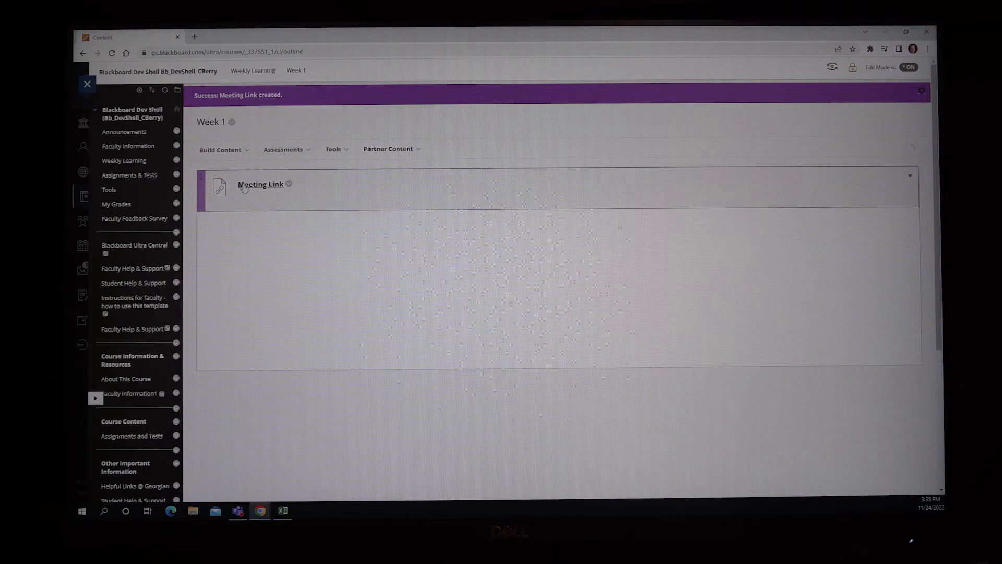
{"action": "left_click", "coordinate": [238, 510]}
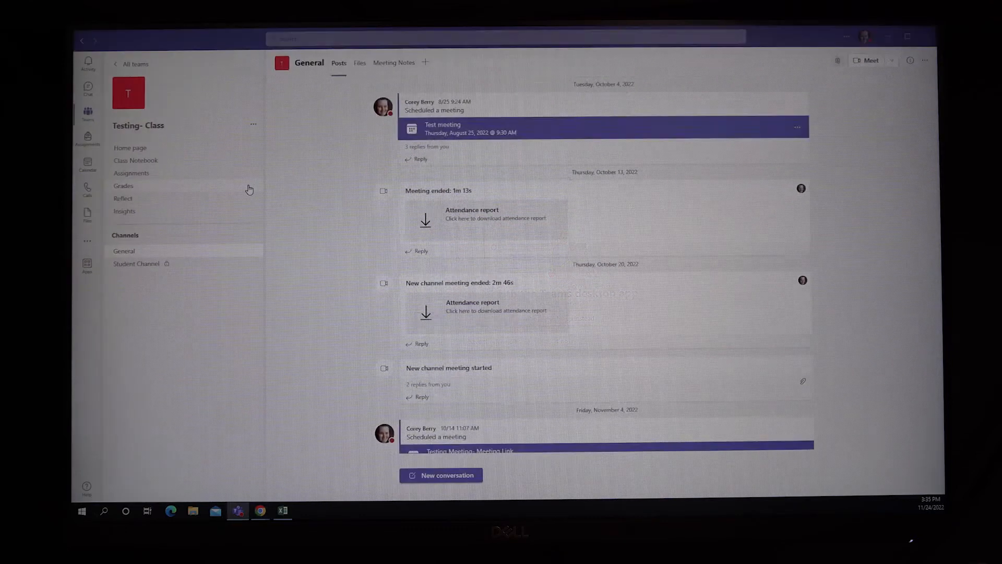
View the Testing Meeting- Meeting Link details with its join link and meeting ID
{"action": "scroll", "scroll_direction": "down", "scroll_amount": 3}
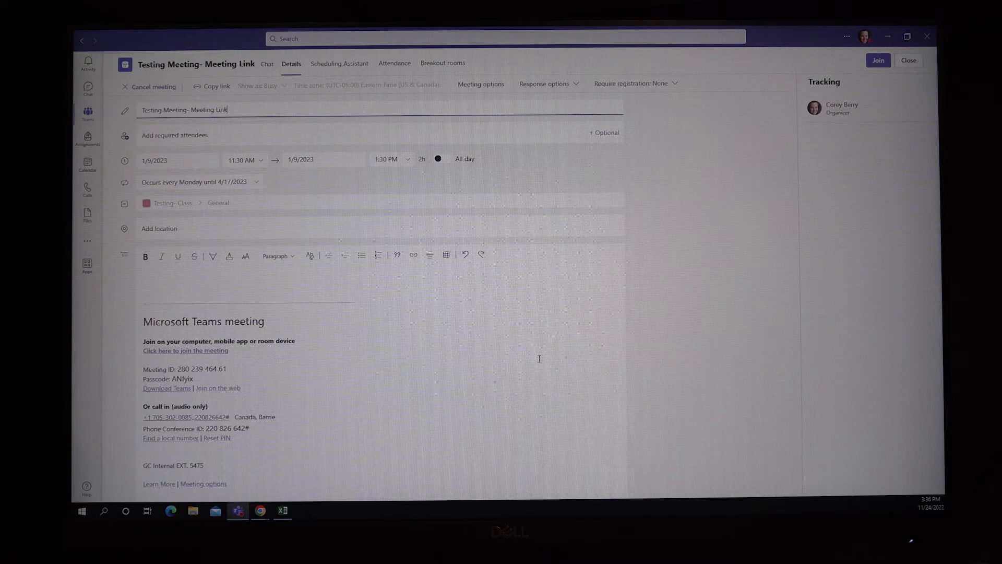
{"action": "left_click", "coordinate": [877, 61]}
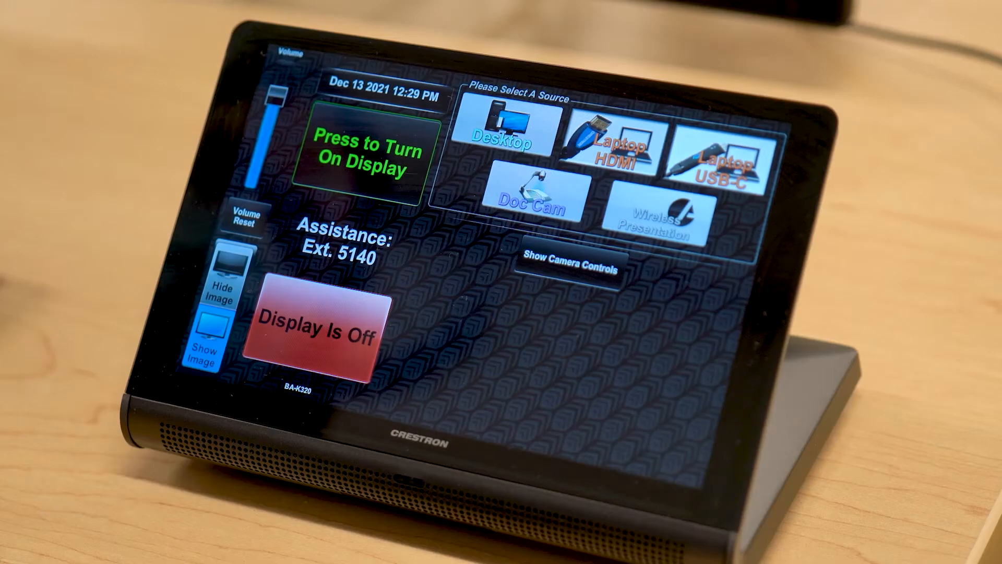
Turn on the classroom display from the Crestron panel
{"action": "left_click", "coordinate": [371, 153]}
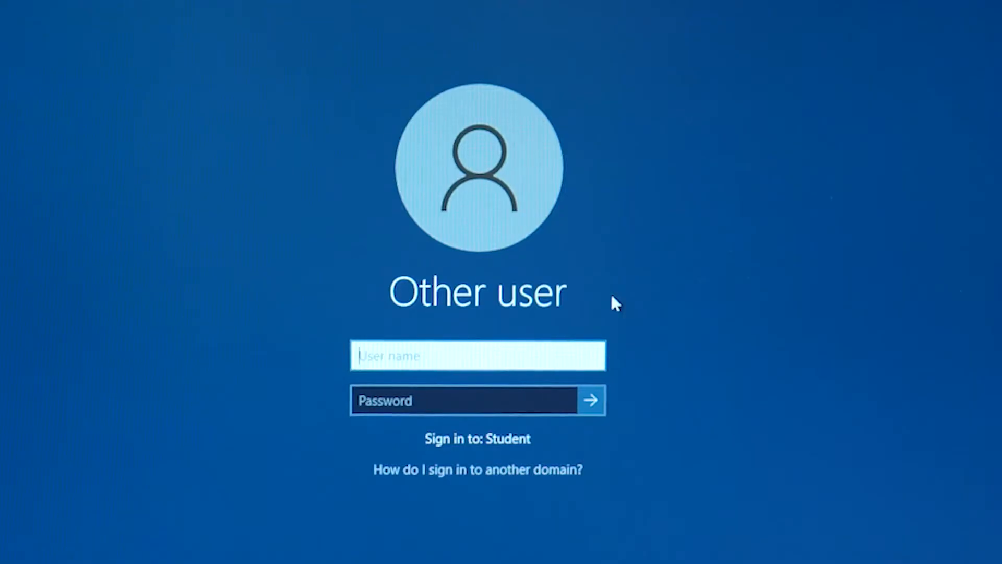
{"action": "type", "text": "admin\\"}
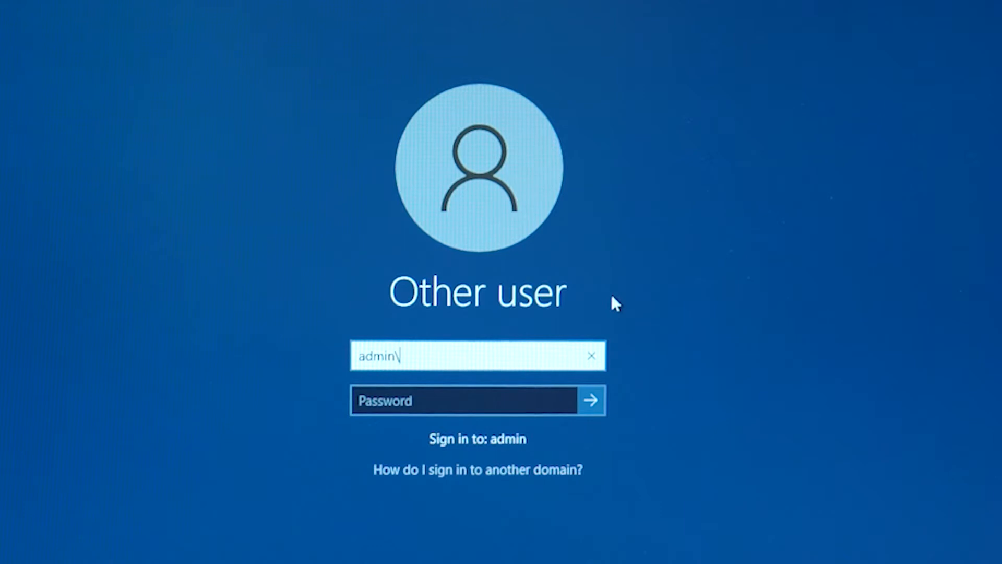
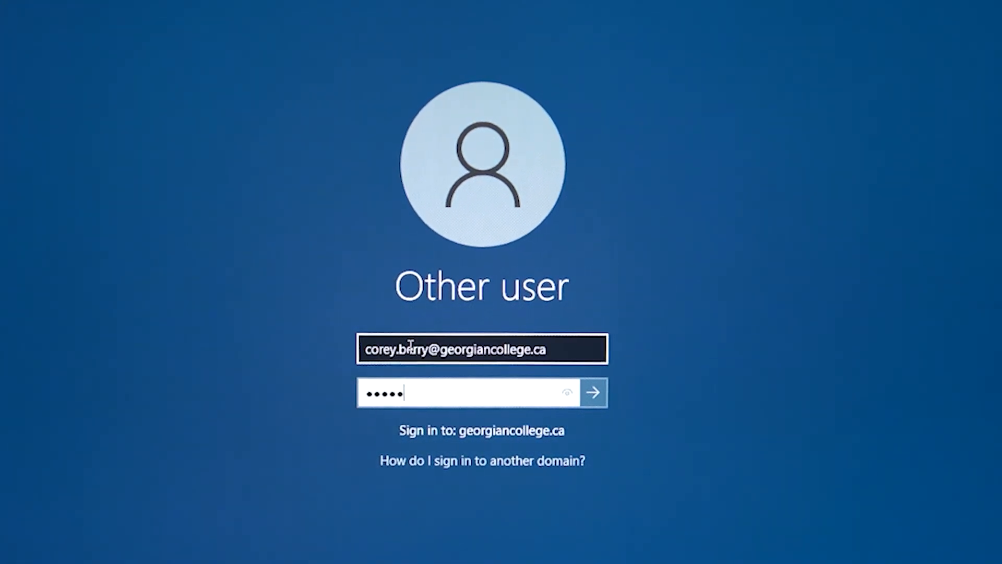
{"action": "left_click", "coordinate": [591, 391]}
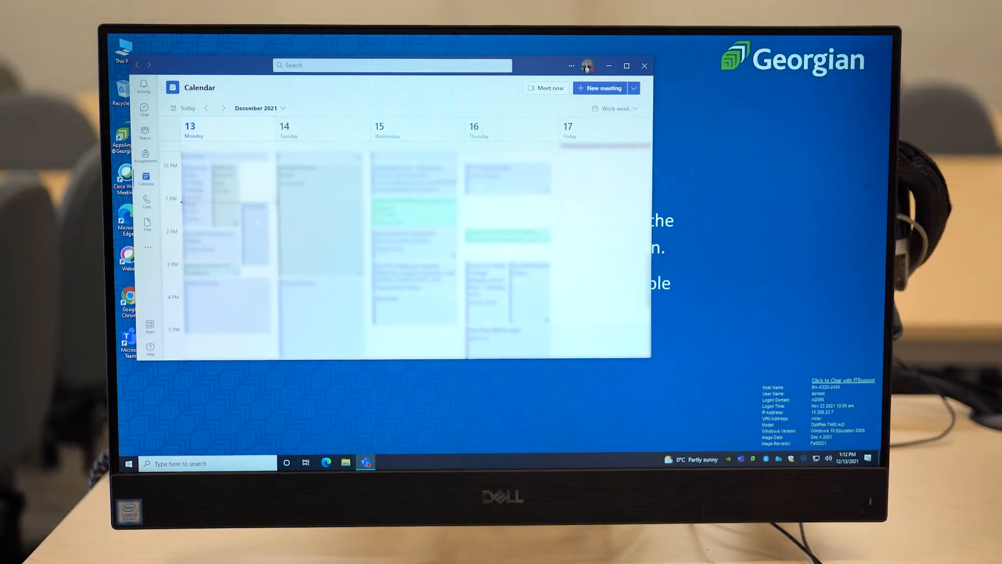
Join the TECH0123 meeting using computer audio with the room devices
{"action": "left_click", "coordinate": [393, 217]}
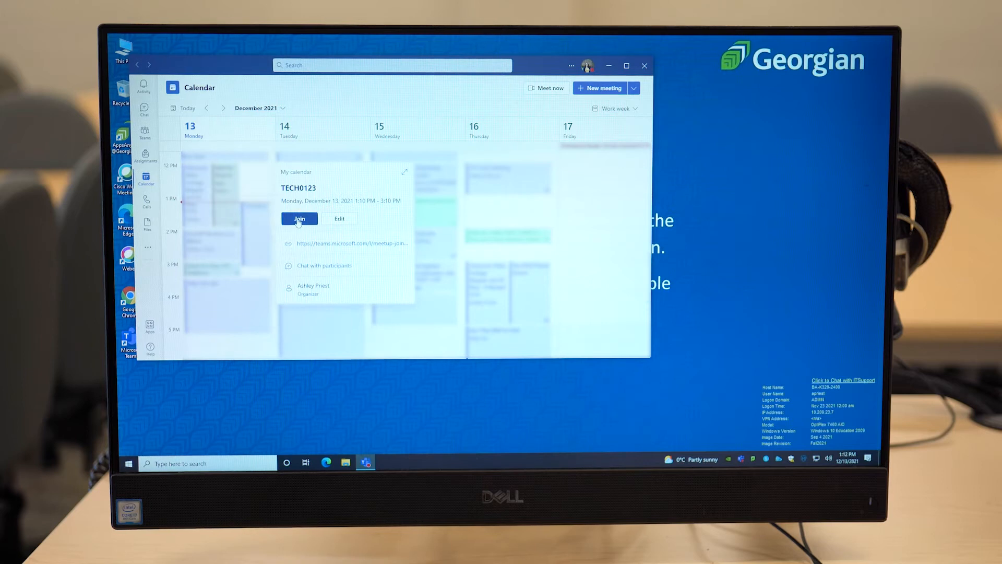
{"action": "left_click", "coordinate": [299, 218]}
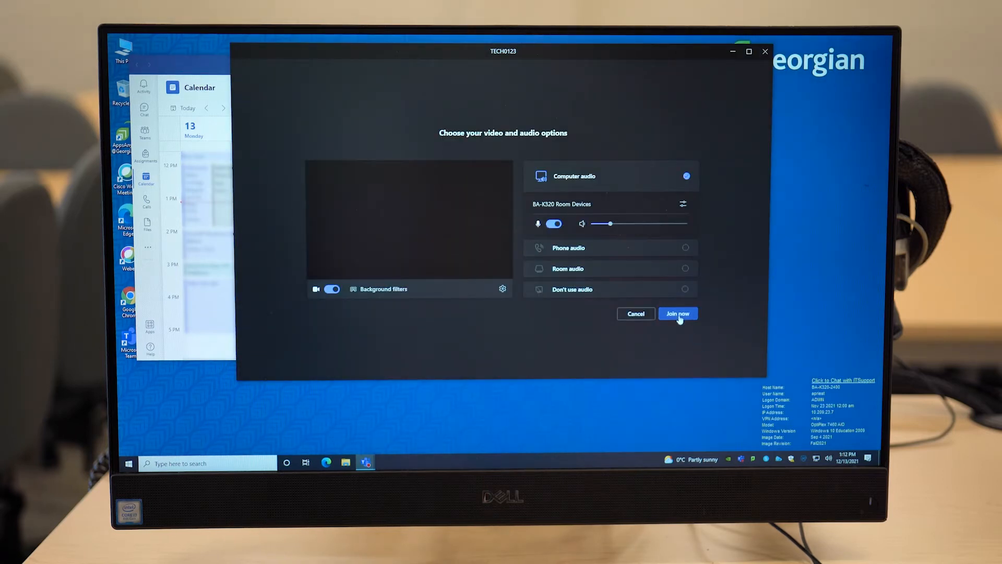
{"action": "left_click", "coordinate": [676, 314]}
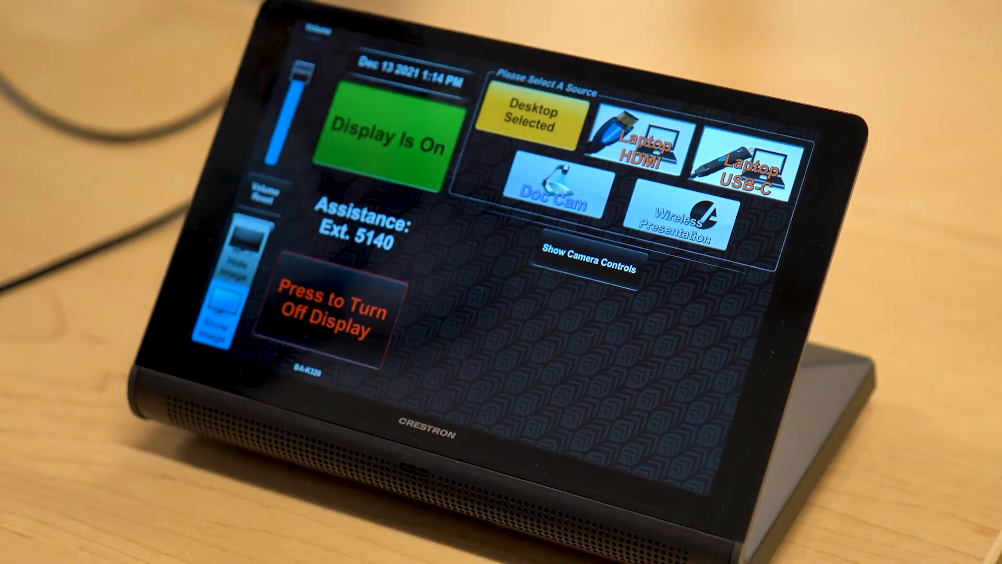
Select the Desktop source to show the computer on the room display
{"action": "left_click", "coordinate": [589, 265]}
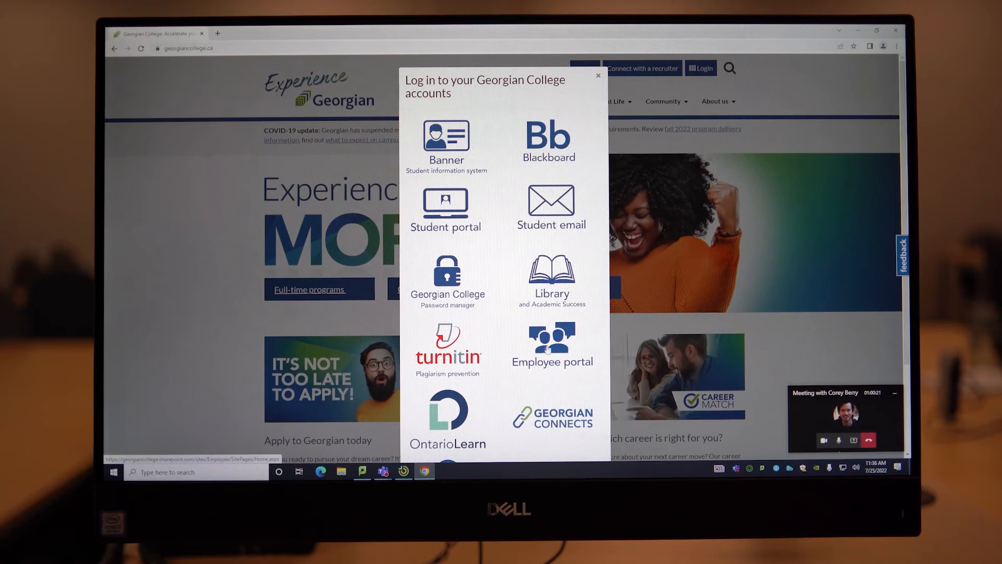
Log in to the Employee portal and launch PowerPoint Online from the app launcher
{"action": "left_click", "coordinate": [551, 343]}
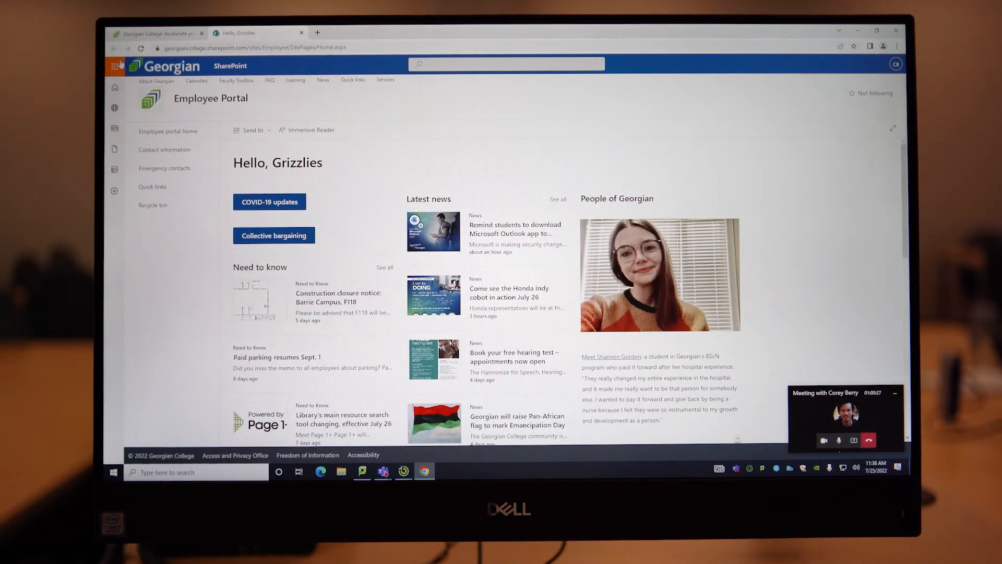
{"action": "left_click", "coordinate": [115, 65]}
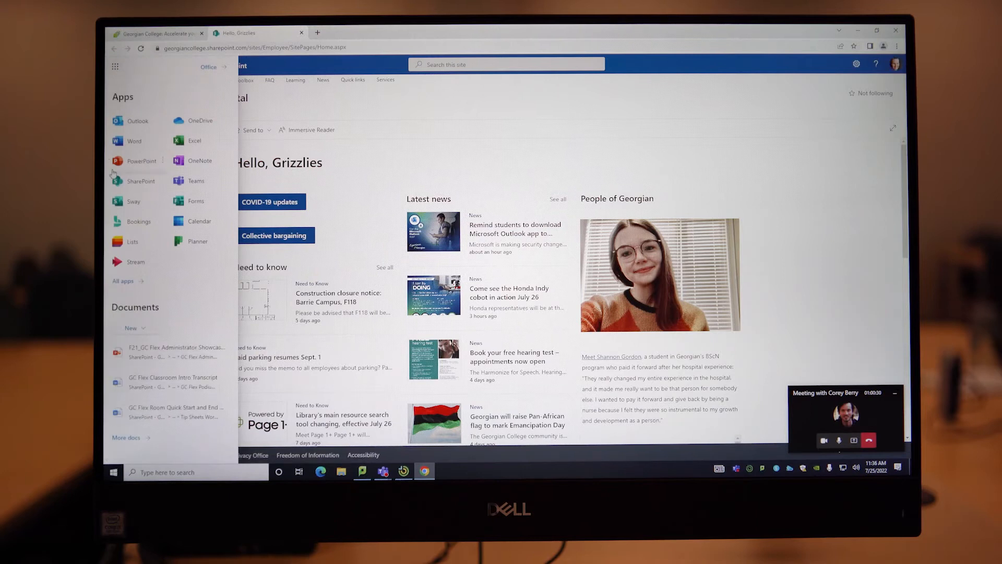
{"action": "left_click", "coordinate": [141, 160]}
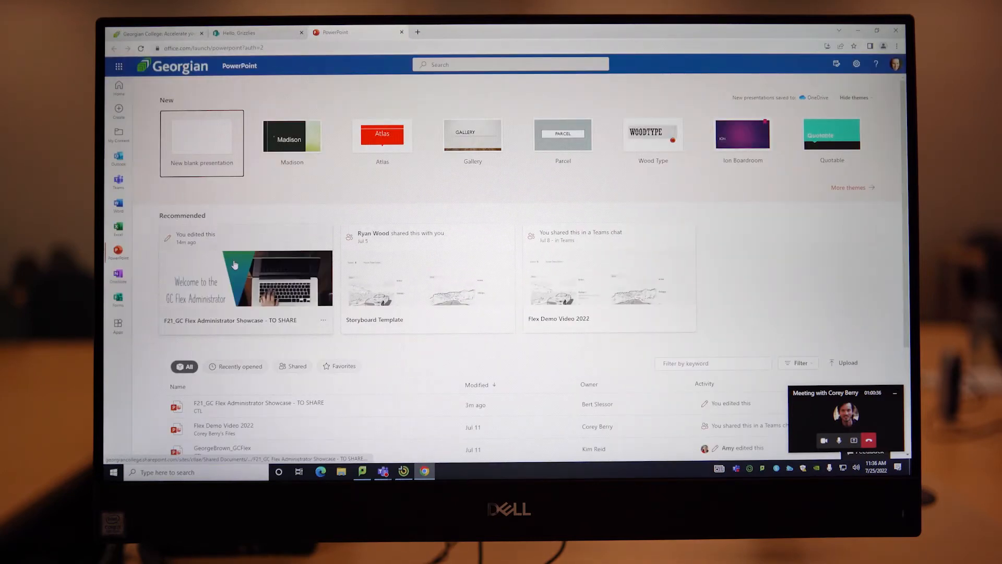
Open the F21_GC Flex Administrator Showcase - TO SHARE presentation from Recommended
{"action": "left_click", "coordinate": [244, 278]}
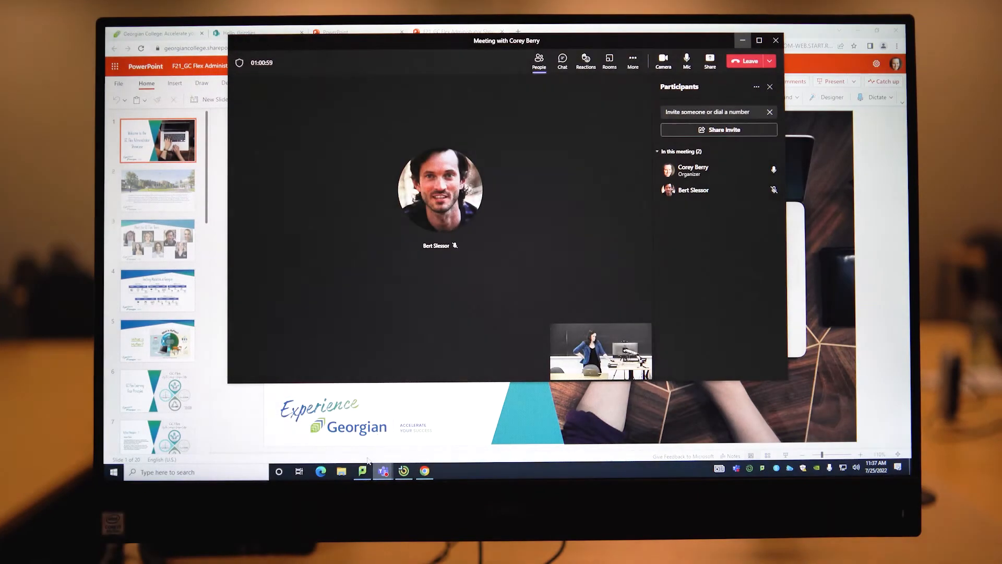
Maximize the meeting window and start sharing content from the meeting toolbar
{"action": "left_click", "coordinate": [759, 40]}
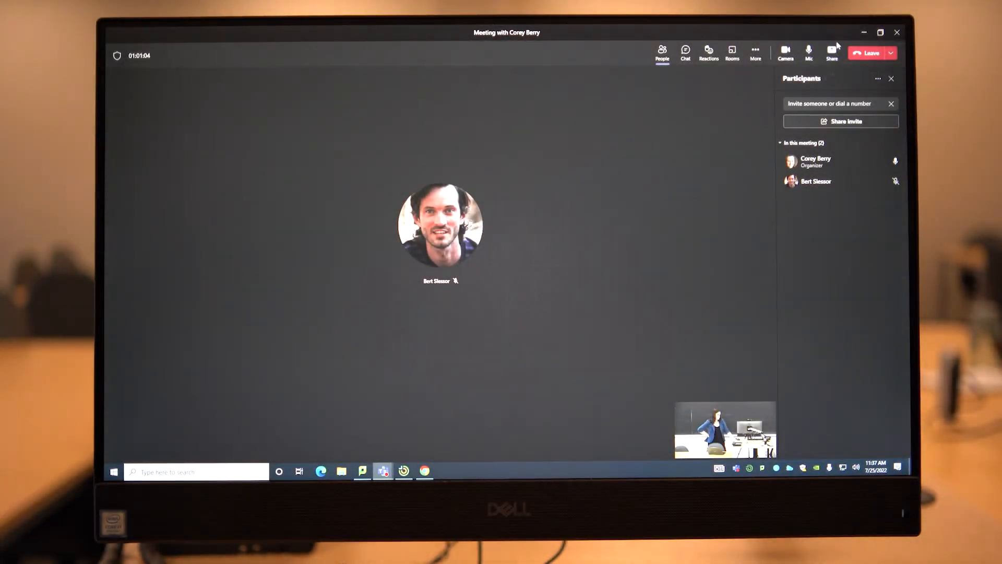
{"action": "mouse_move", "coordinate": [832, 53]}
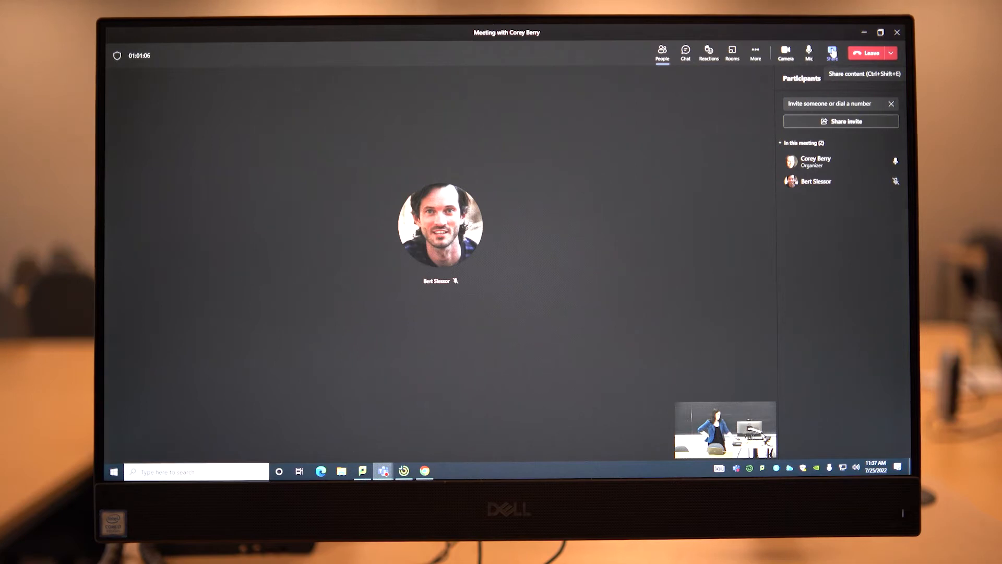
{"action": "left_click", "coordinate": [832, 54]}
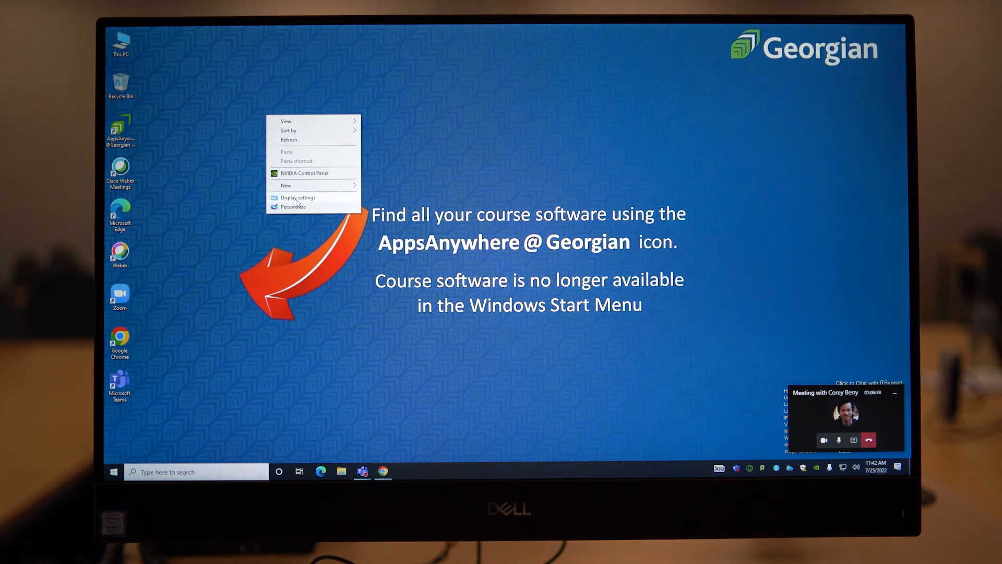
Set Multiple displays to Extend these displays and keep the changes
{"action": "left_click", "coordinate": [298, 197]}
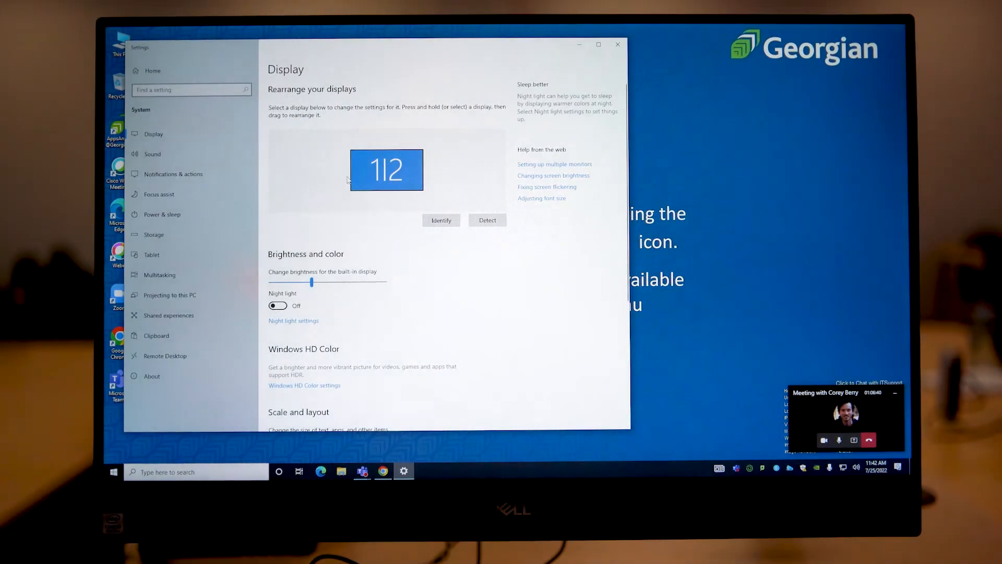
{"action": "scroll", "scroll_direction": "down", "scroll_amount": 3}
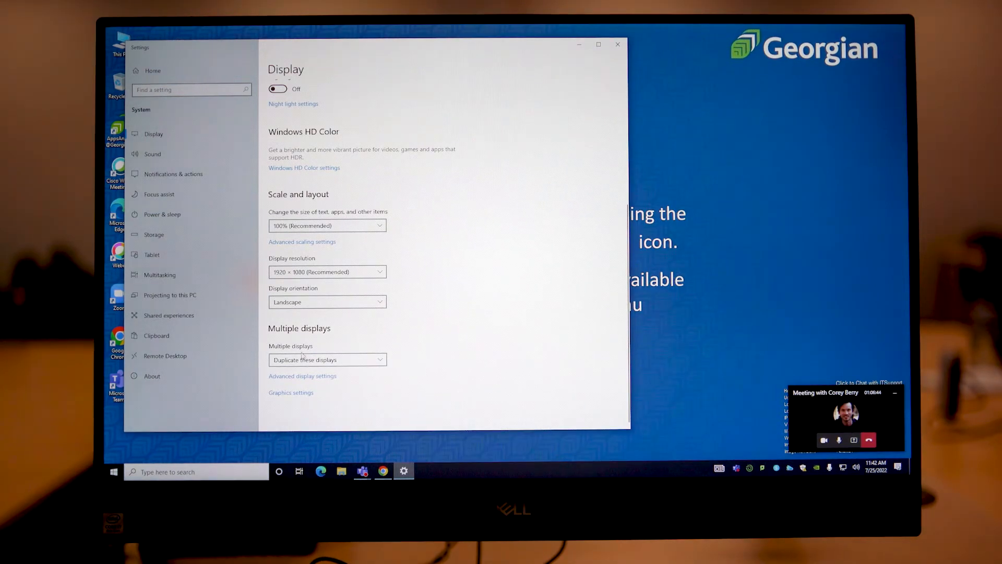
{"action": "left_click", "coordinate": [327, 359]}
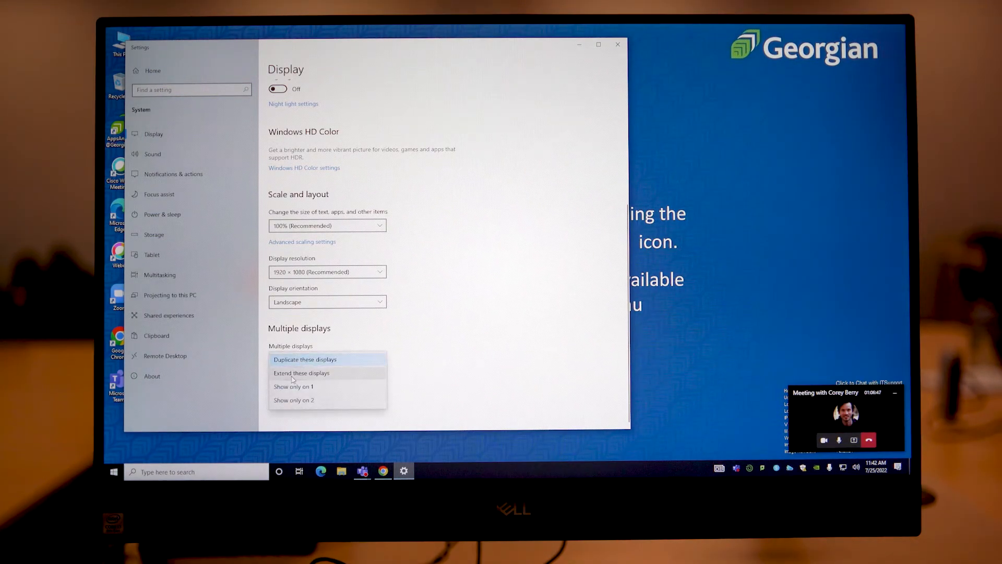
{"action": "left_click", "coordinate": [301, 373]}
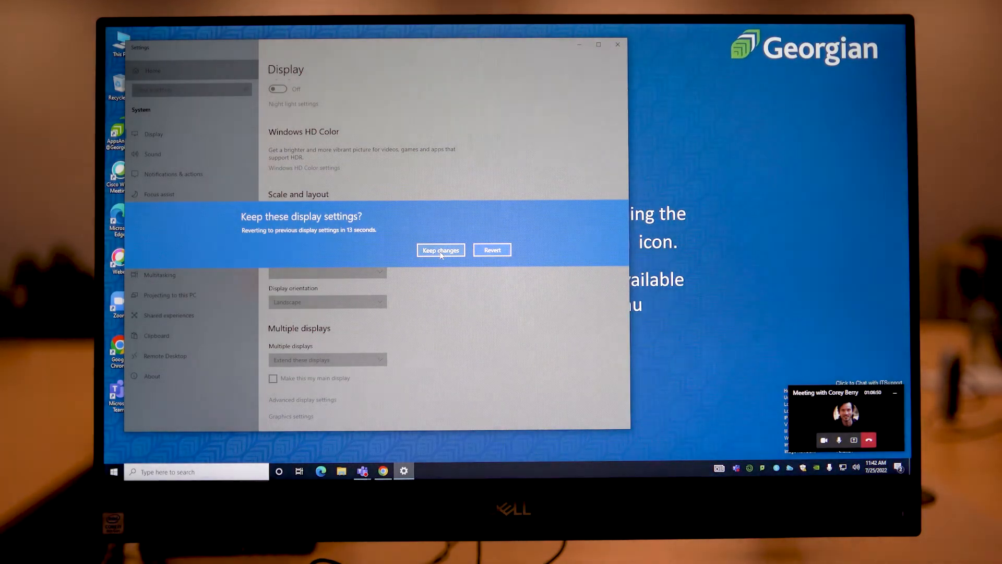
{"action": "left_click", "coordinate": [441, 250]}
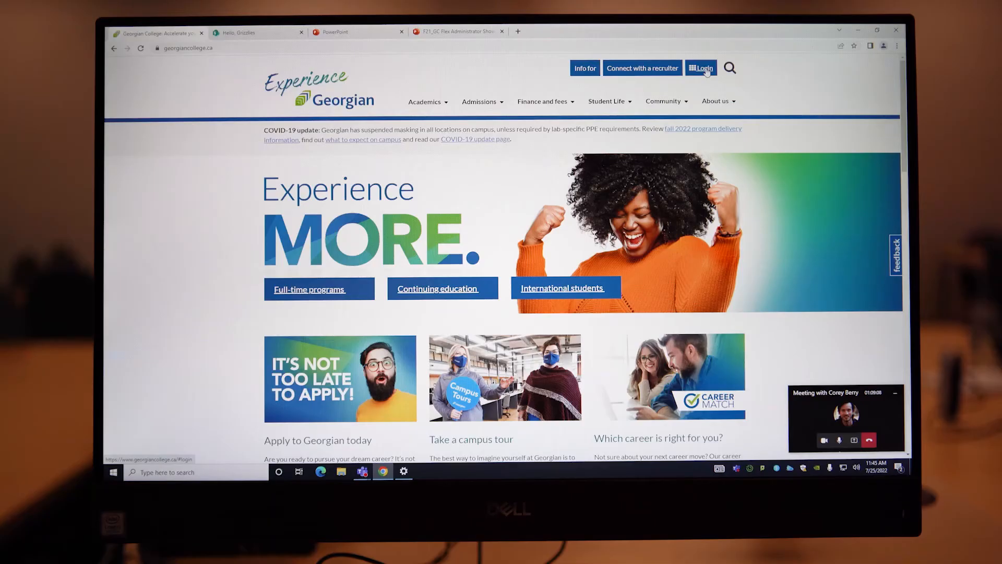
Log in to Blackboard from the college site and reach the Georgian College institution page
{"action": "left_click", "coordinate": [700, 68]}
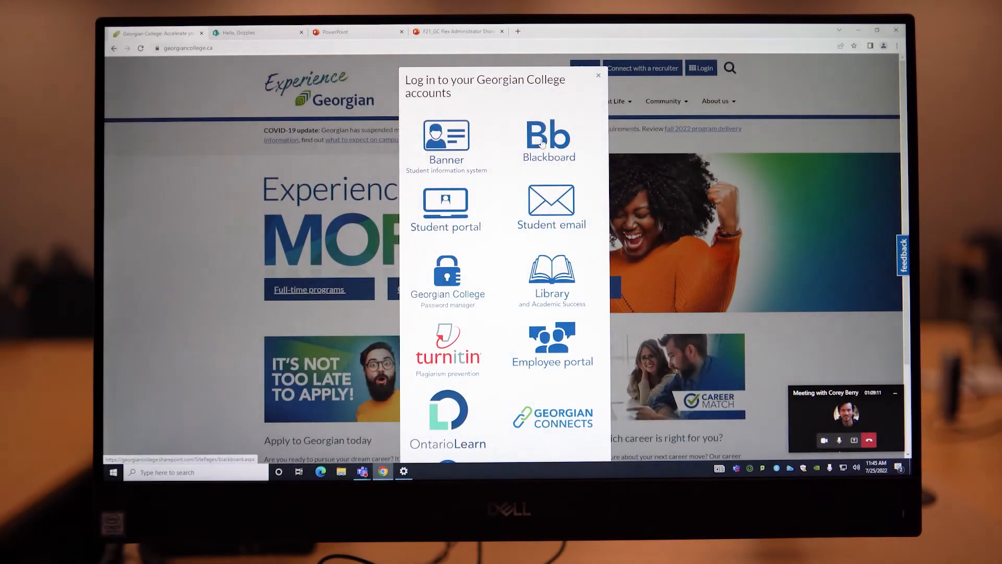
{"action": "left_click", "coordinate": [548, 139]}
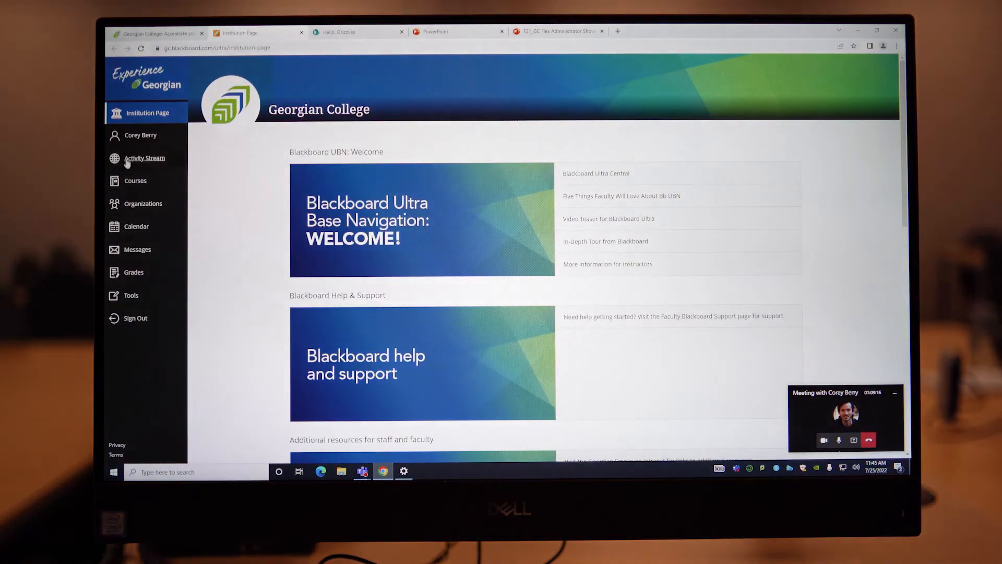
{"action": "left_click", "coordinate": [135, 180]}
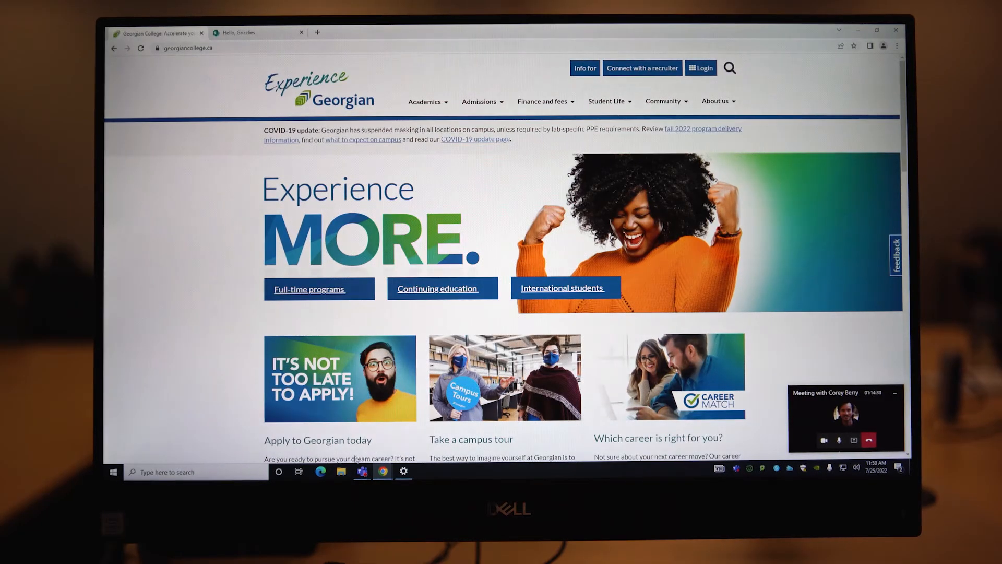
{"action": "mouse_move", "coordinate": [362, 471]}
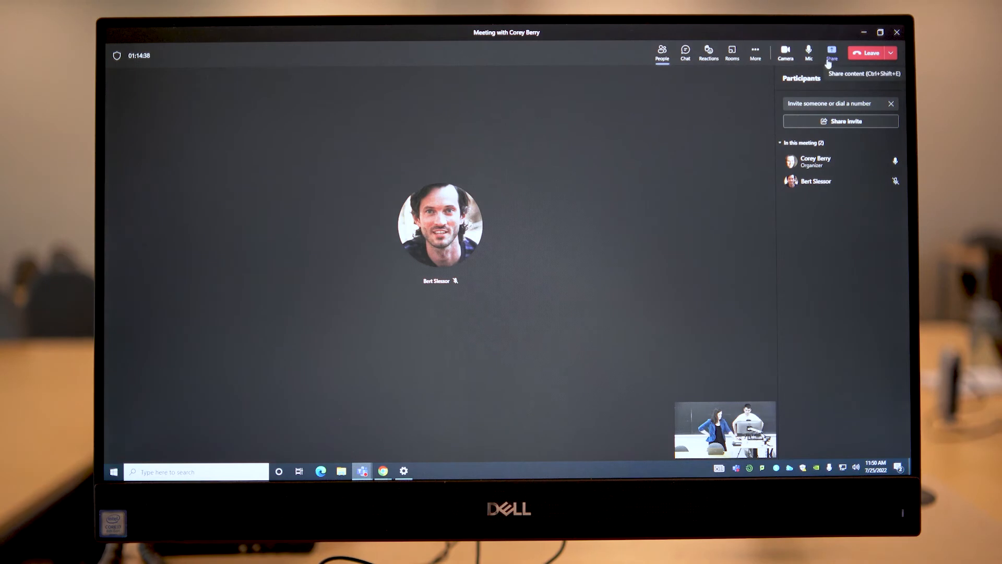
Share the screen with the meeting and scroll through the Blackboard course content page
{"action": "left_click", "coordinate": [832, 53]}
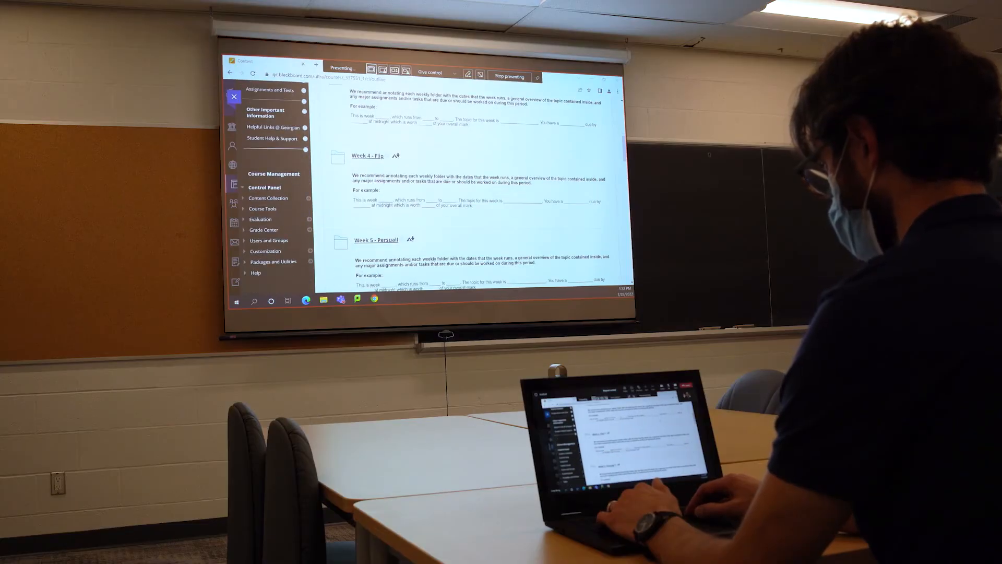
{"action": "scroll", "scroll_direction": "down", "scroll_amount": 3}
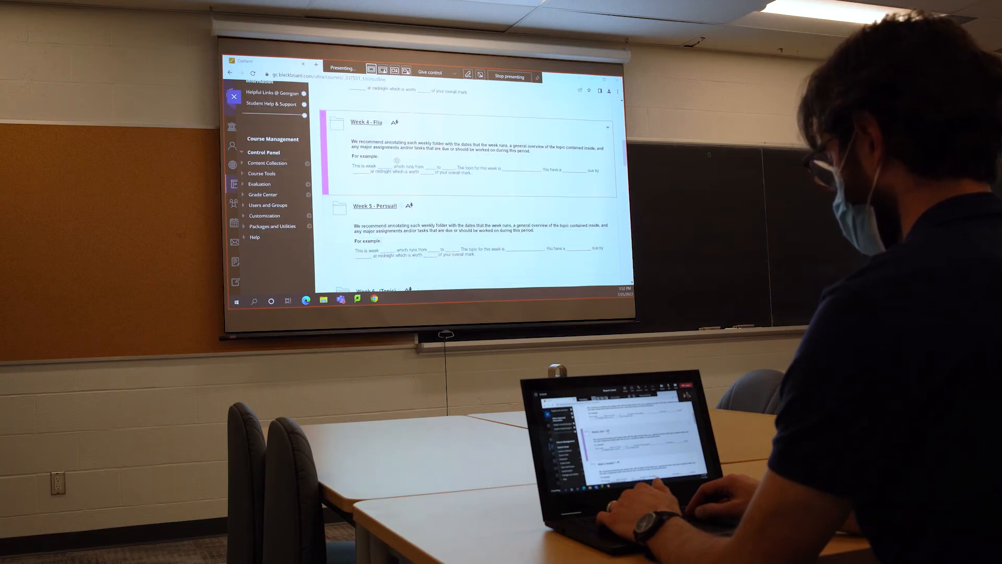
{"action": "scroll", "scroll_direction": "down", "scroll_amount": 3}
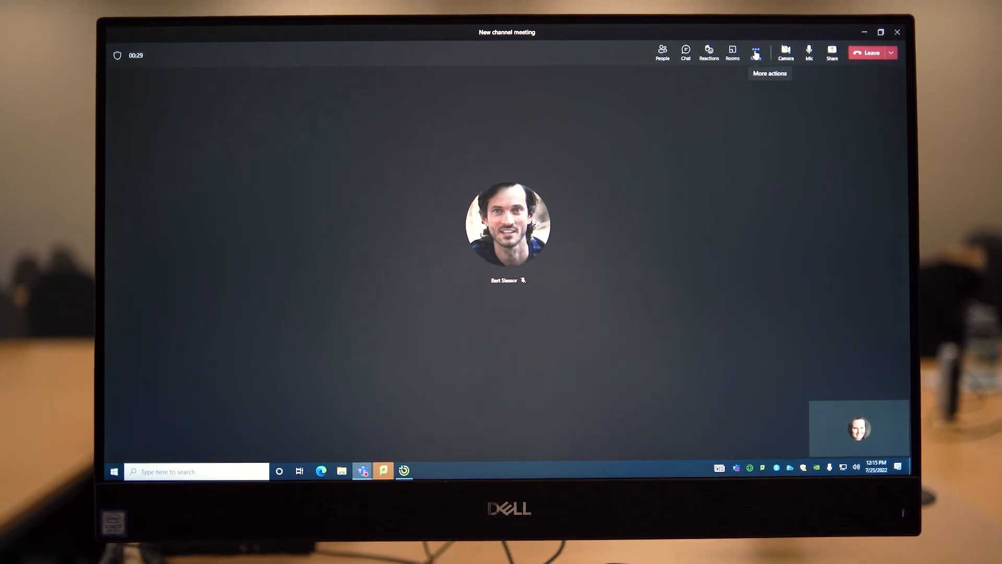
Start recording via More actions, then stop recording and confirm stopping transcription
{"action": "left_click", "coordinate": [756, 52]}
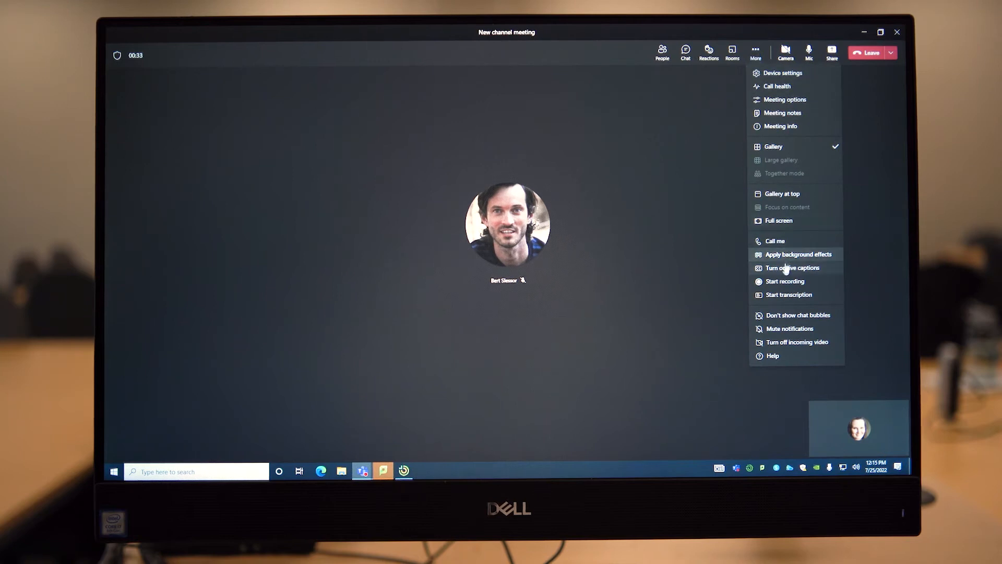
{"action": "mouse_move", "coordinate": [785, 281]}
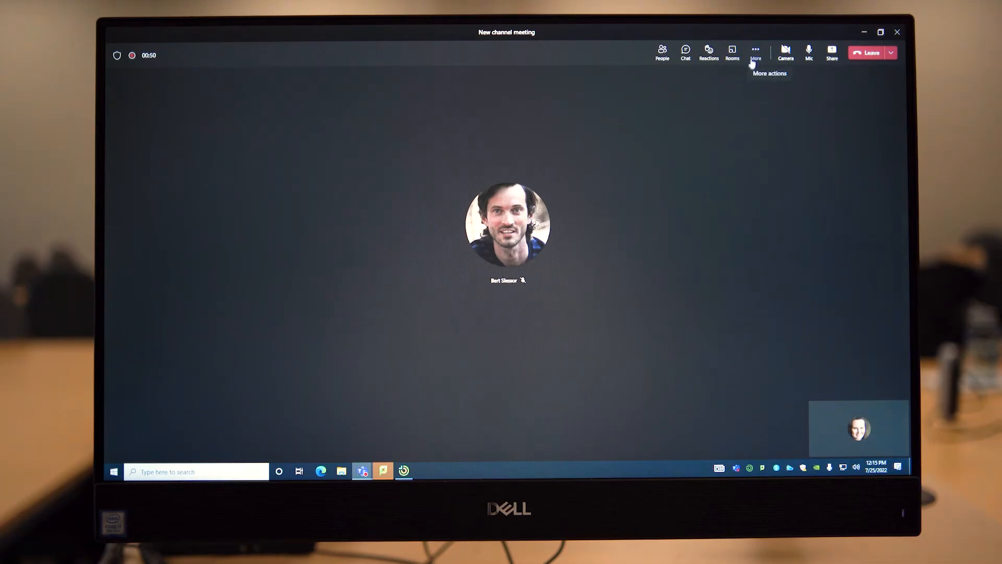
{"action": "left_click", "coordinate": [756, 52]}
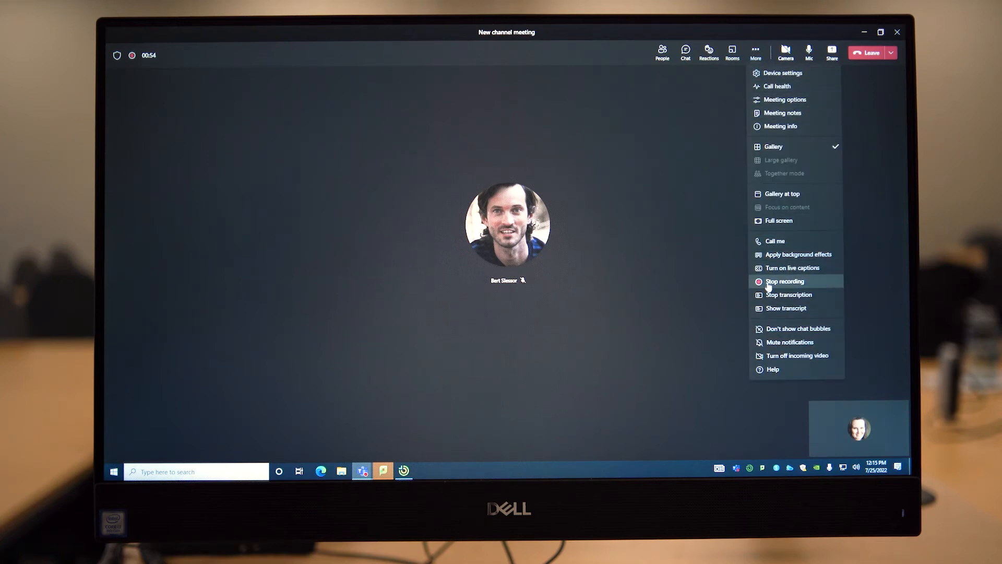
{"action": "mouse_move", "coordinate": [793, 268]}
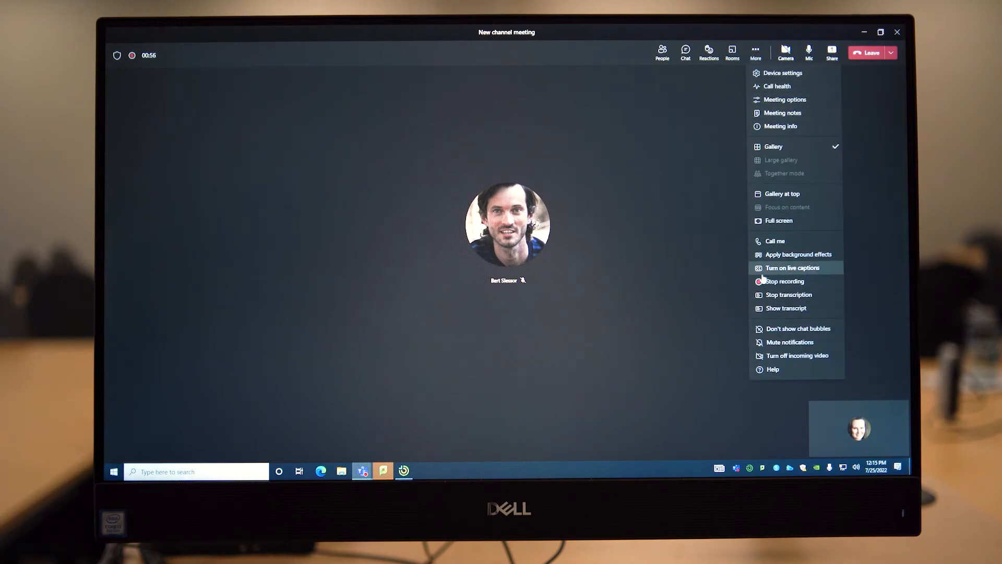
{"action": "left_click", "coordinate": [785, 281]}
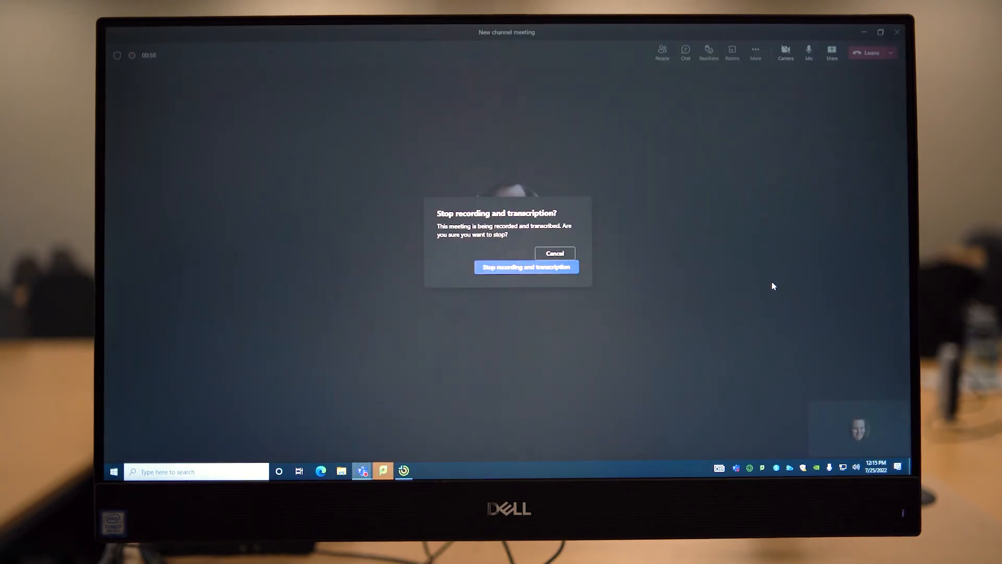
{"action": "left_click", "coordinate": [525, 267]}
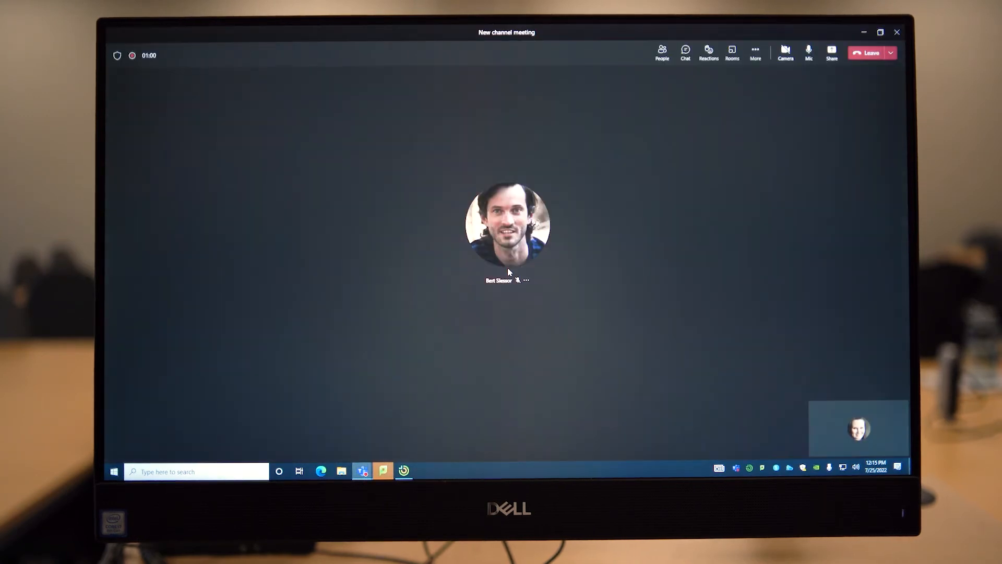
{"action": "mouse_move", "coordinate": [606, 202]}
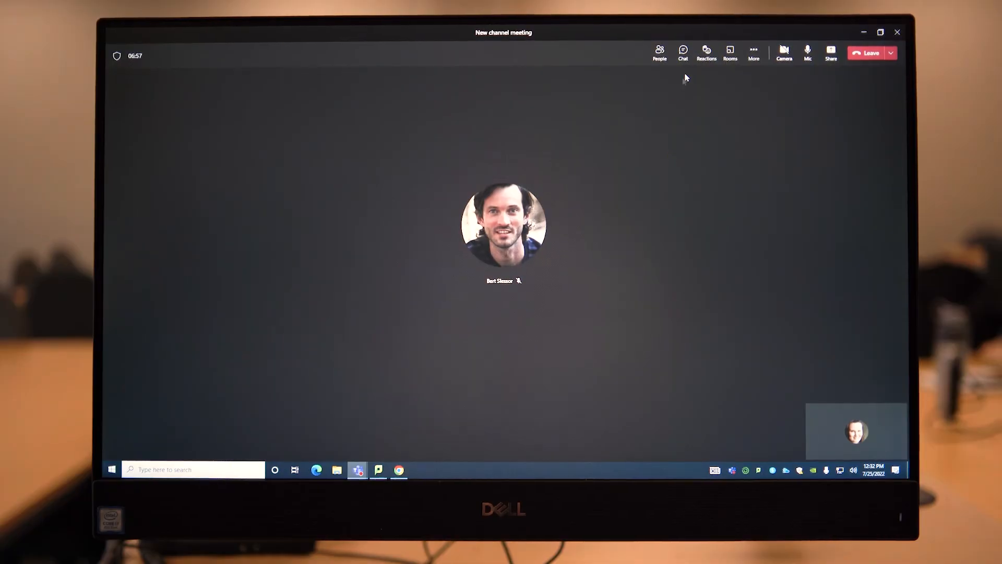
{"action": "mouse_move", "coordinate": [645, 163]}
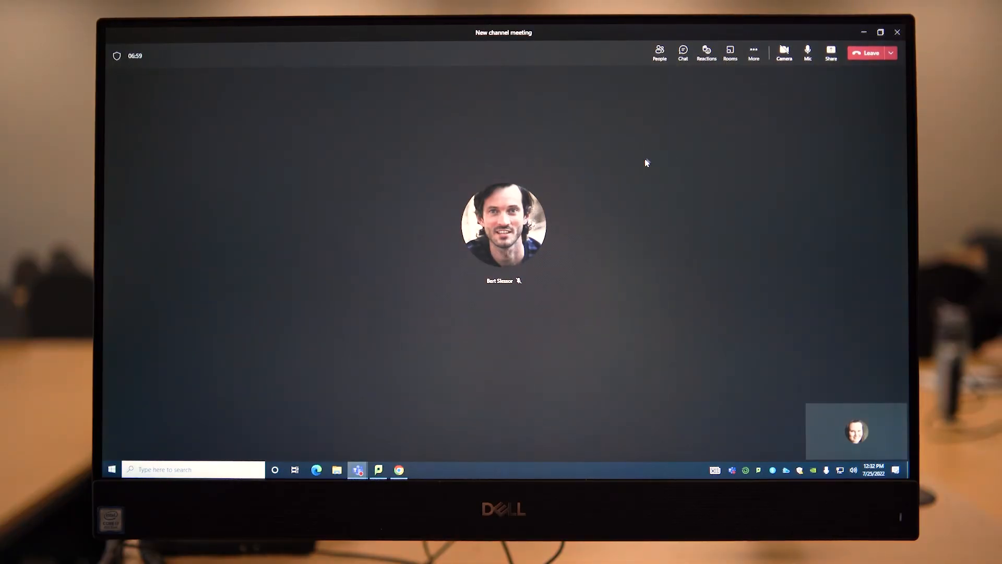
{"action": "mouse_move", "coordinate": [830, 52]}
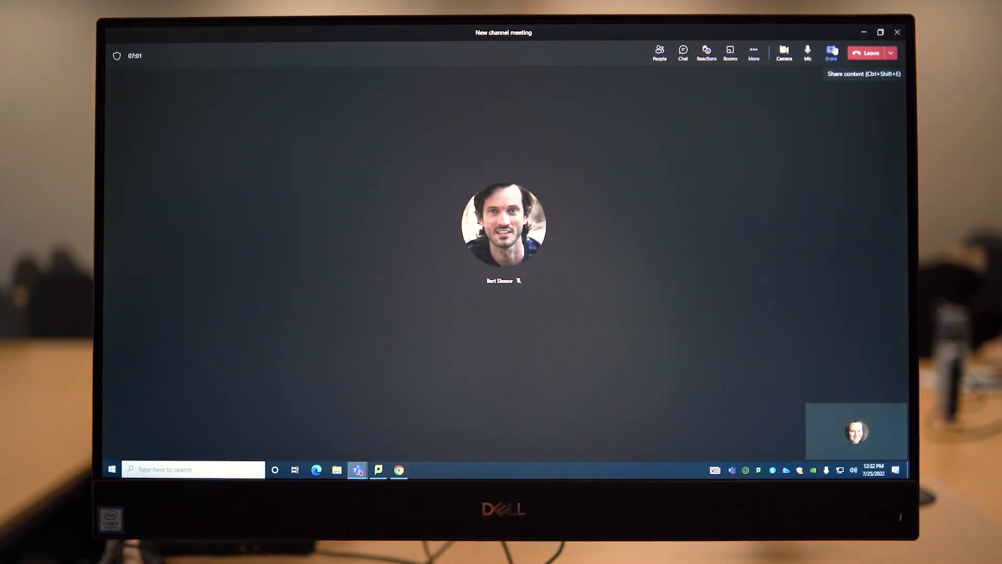
Bring up the Share options and switch on Include computer sound
{"action": "left_click", "coordinate": [830, 52]}
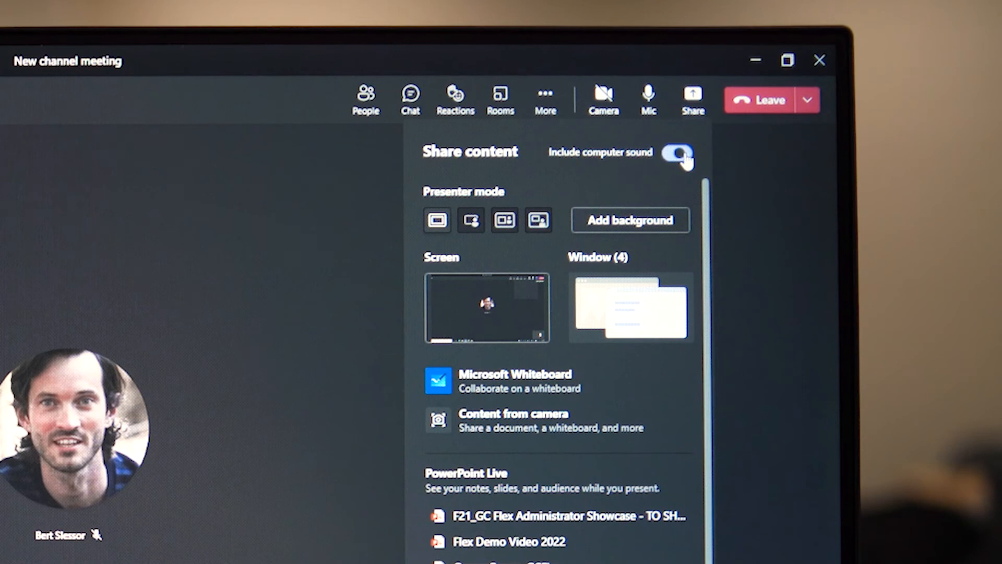
{"action": "left_click", "coordinate": [678, 152]}
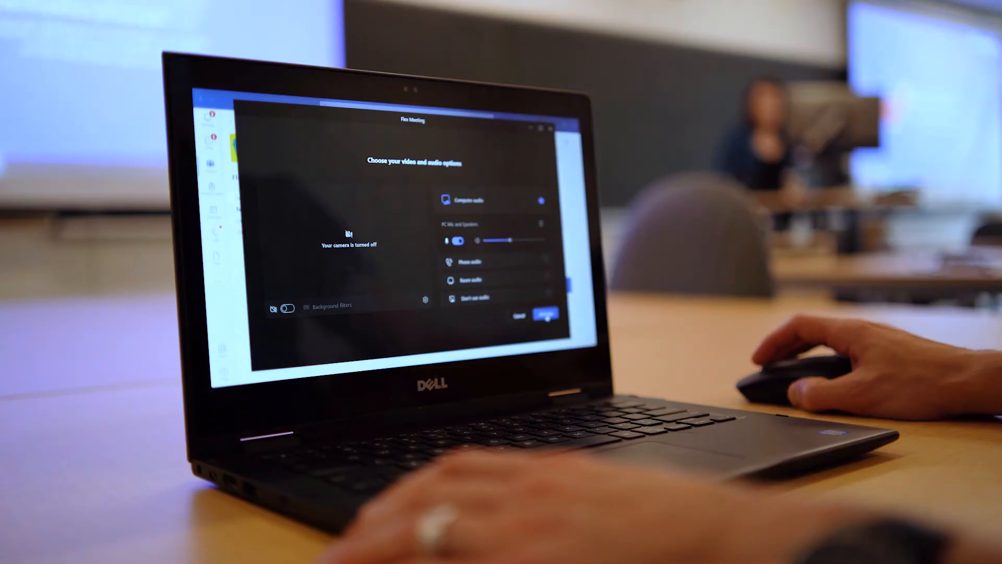
Join the Flex Meeting from the laptop's pre-join screen with computer audio
{"action": "left_click", "coordinate": [543, 314]}
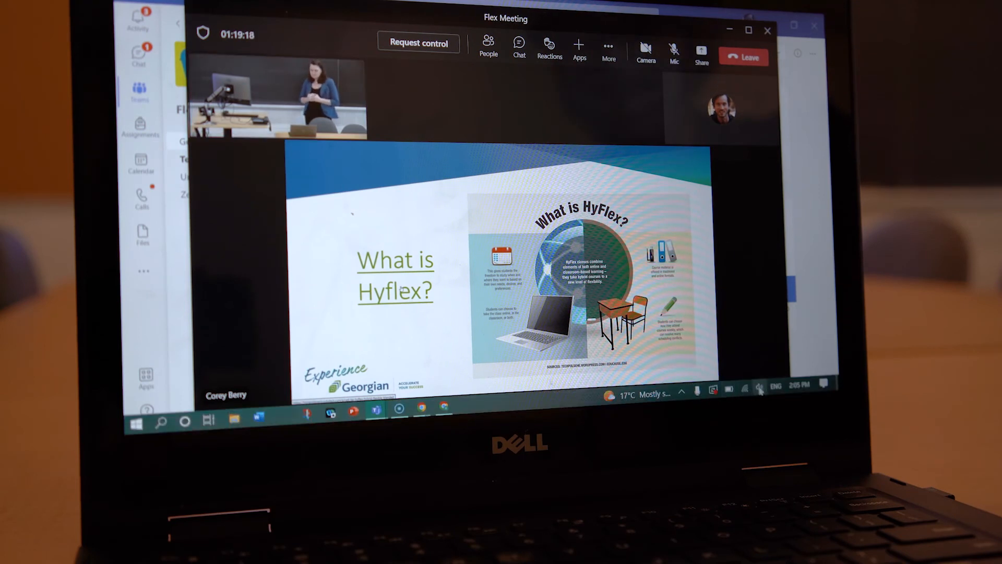
{"action": "left_click", "coordinate": [759, 391]}
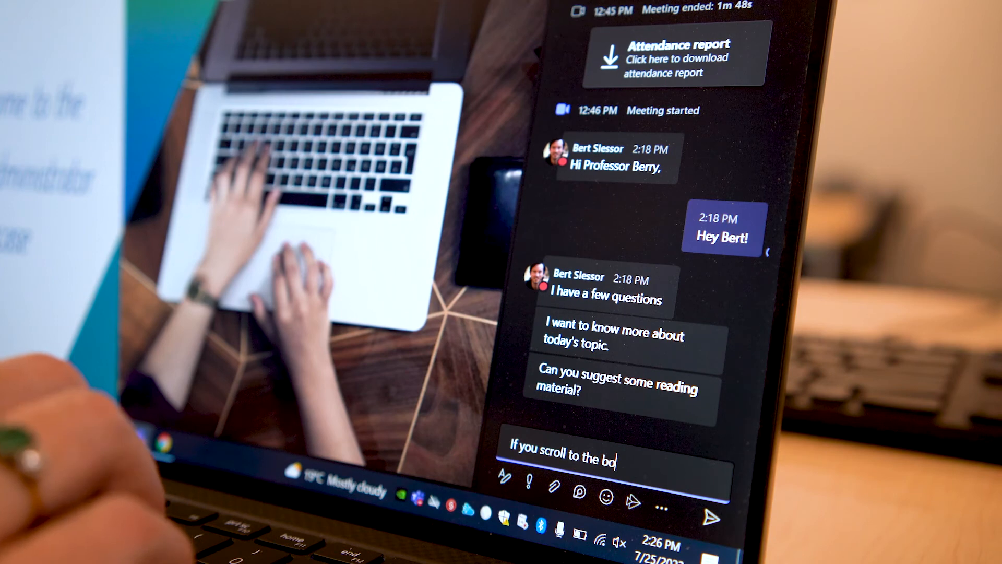
Type a chat reply pointing the student to the bottom of the module
{"action": "type", "text": "ttom of modul"}
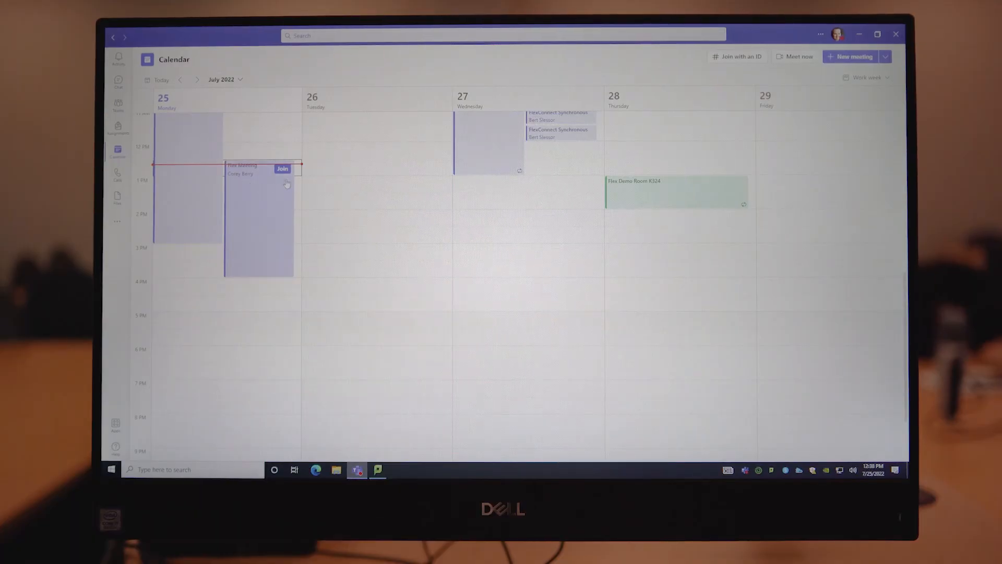
Join Flex Meeting from Calendar and raise the speaker volume on the pre-join screen
{"action": "left_click", "coordinate": [282, 169]}
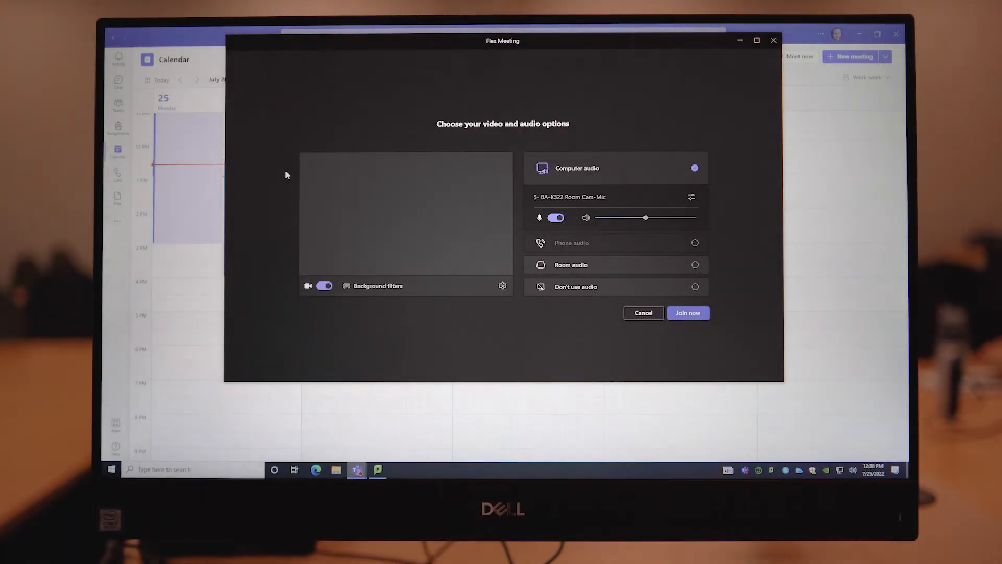
{"action": "left_click_drag", "start_coordinate": [645, 218], "coordinate": [696, 218]}
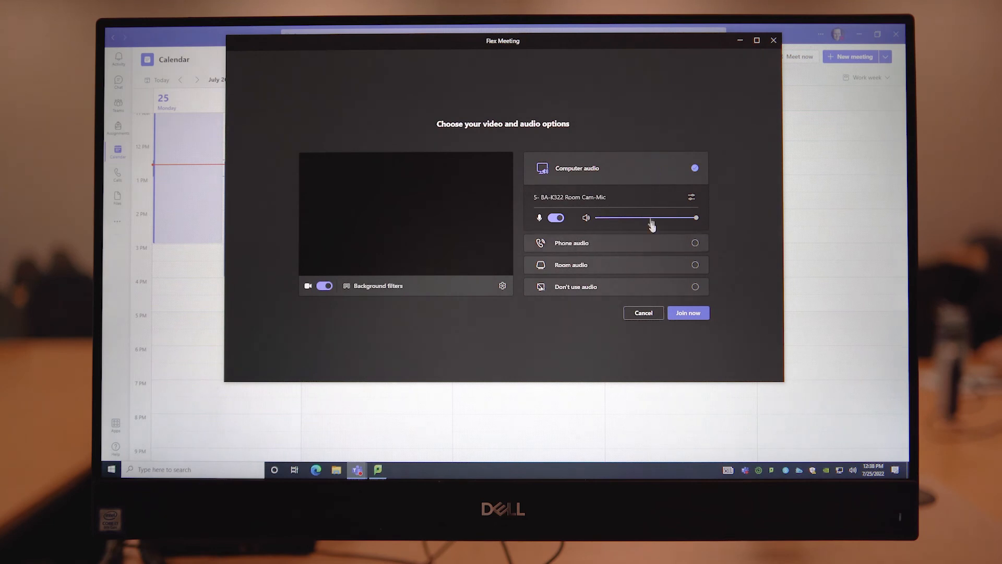
{"action": "left_click", "coordinate": [688, 312]}
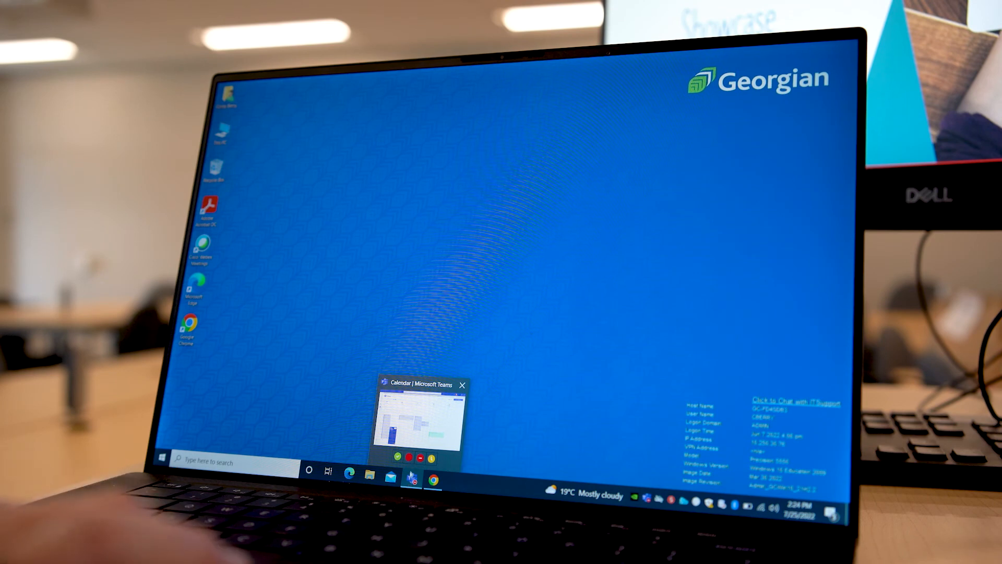
From the laptop's Teams calendar, join Flex Meeting with 'Add this device' so the room computer stays connected
{"action": "left_click", "coordinate": [411, 476]}
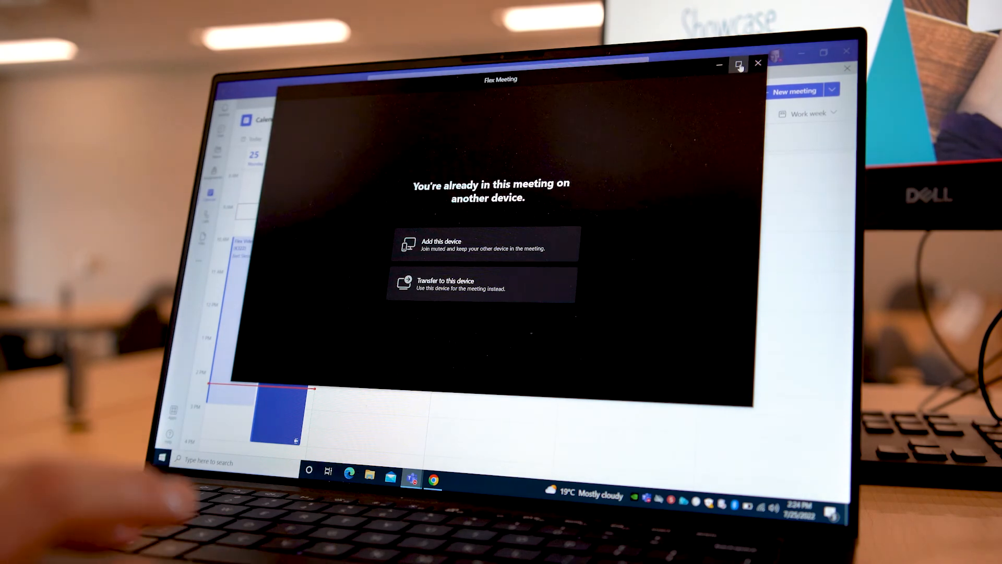
{"action": "left_click", "coordinate": [738, 62]}
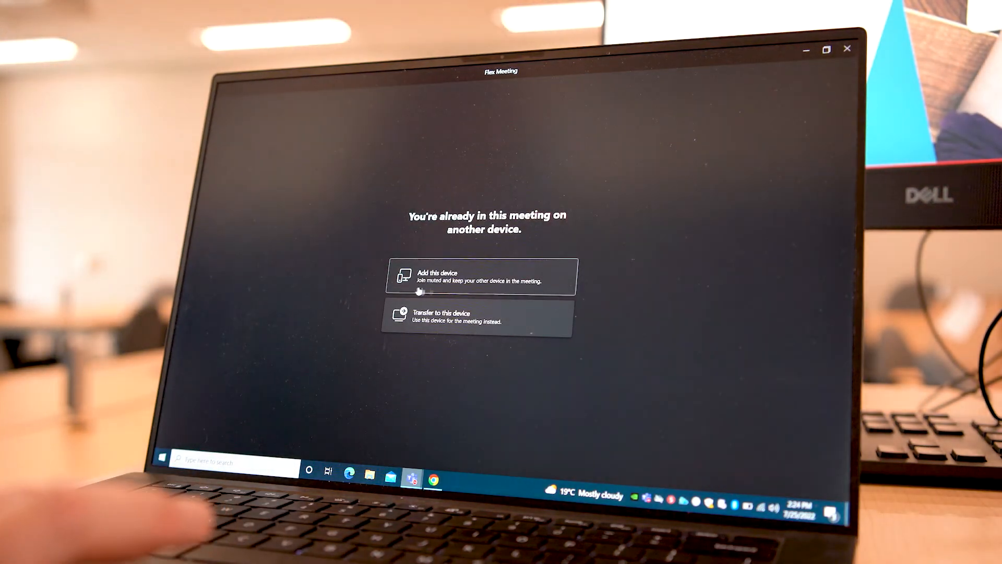
{"action": "left_click", "coordinate": [481, 276]}
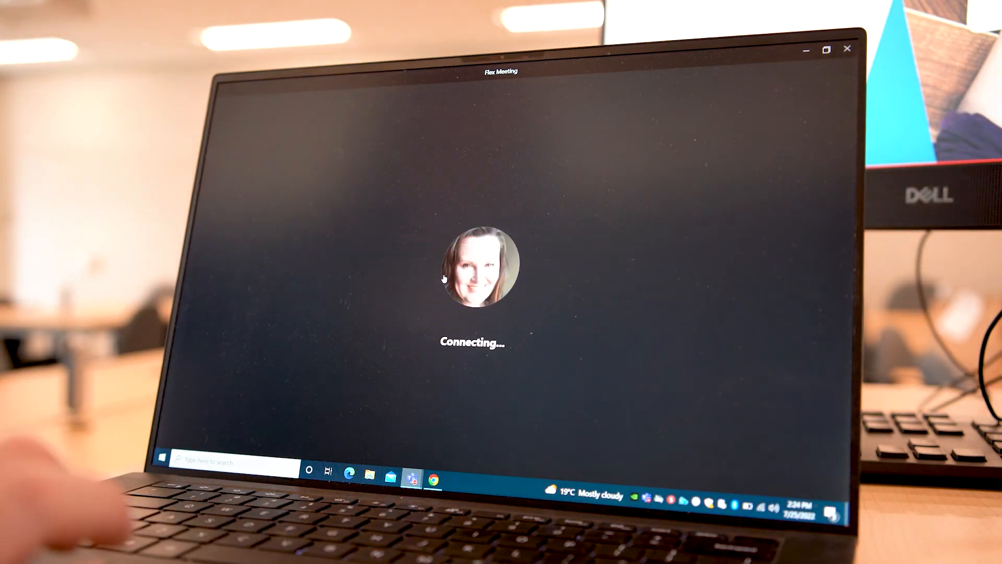